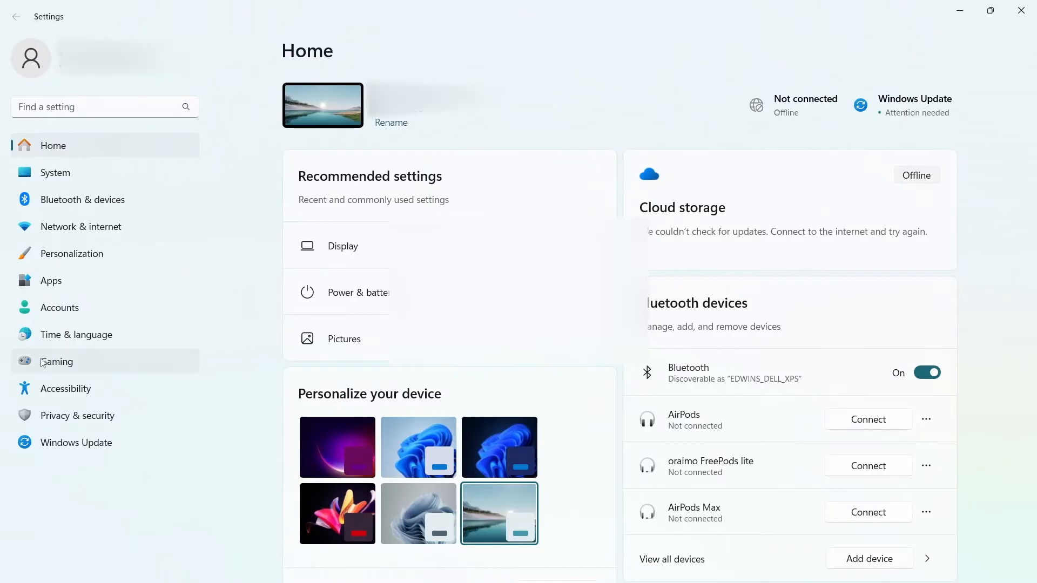
- Switch off the Game Bar controller option, then toggle Game Mode off and back on
{"action": "left_click", "coordinate": [57, 362]}
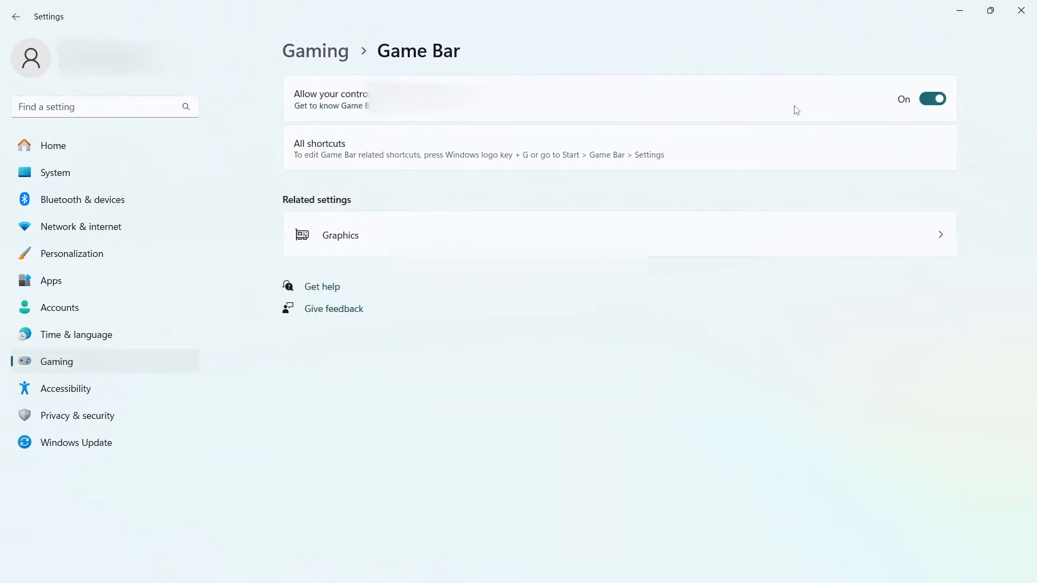
{"action": "left_click", "coordinate": [932, 98]}
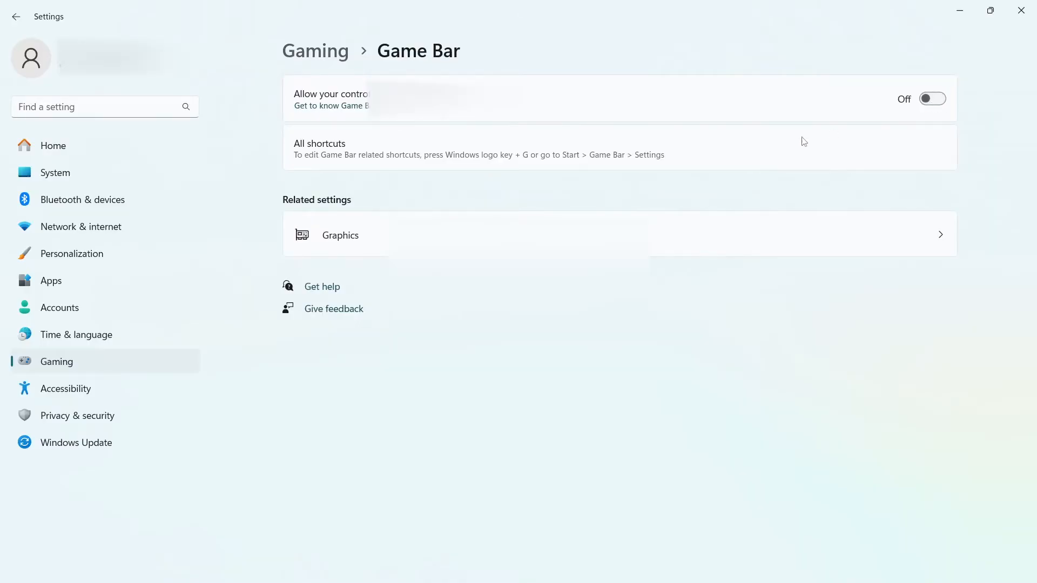
{"action": "left_click", "coordinate": [16, 17]}
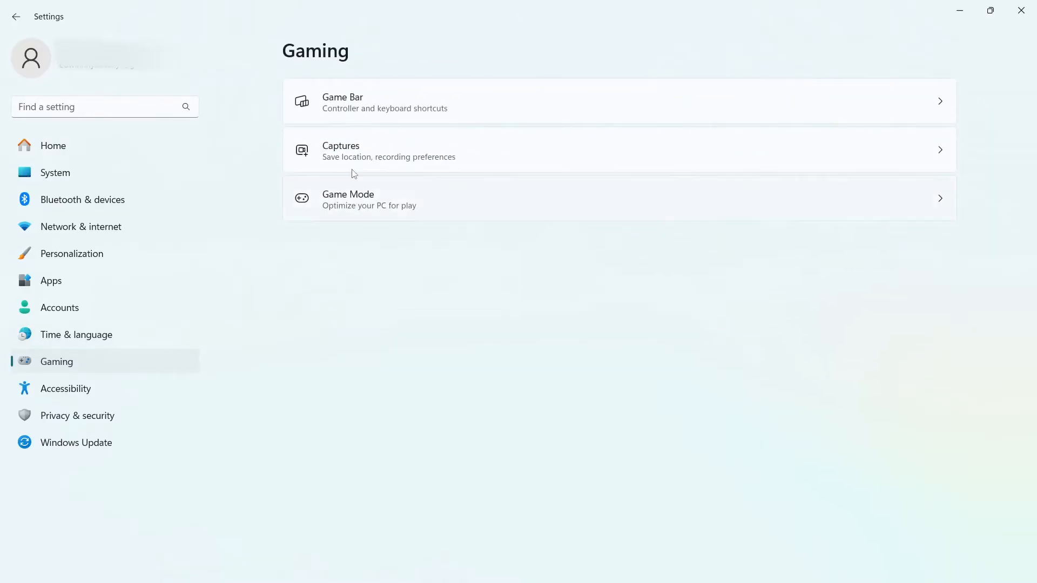
{"action": "mouse_move", "coordinate": [395, 198]}
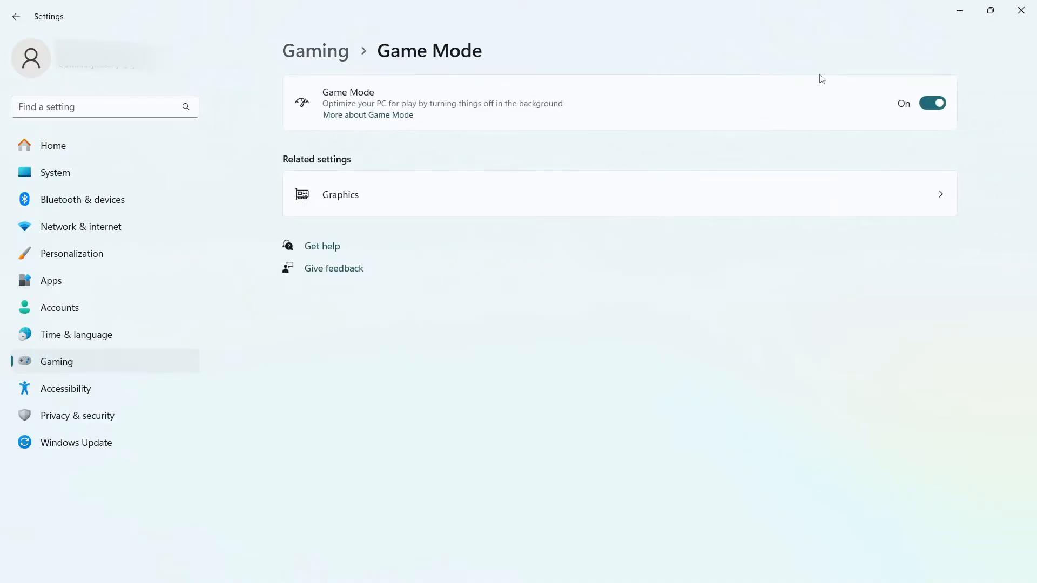
{"action": "left_click", "coordinate": [931, 103]}
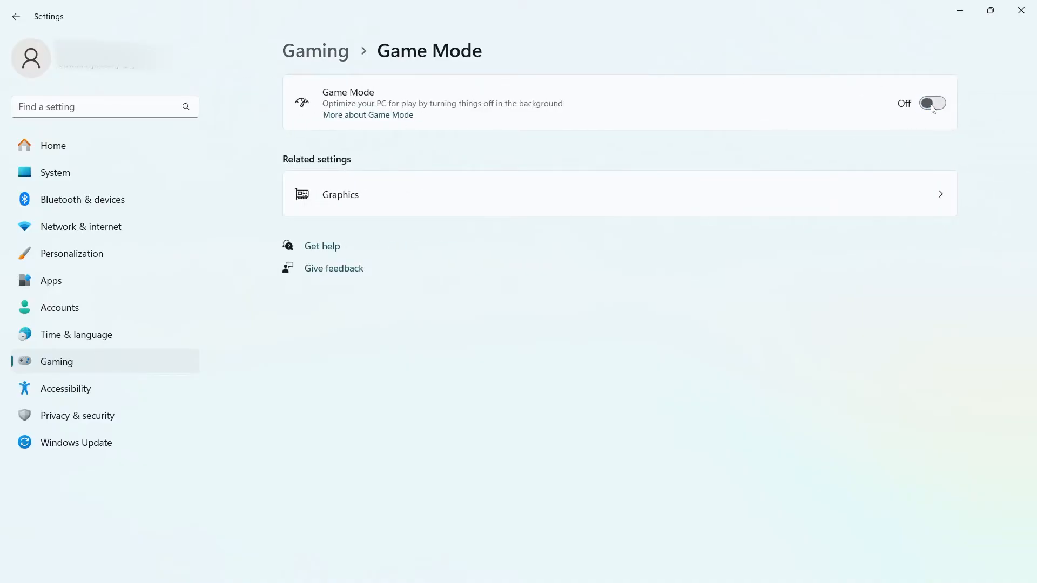
{"action": "left_click", "coordinate": [932, 103]}
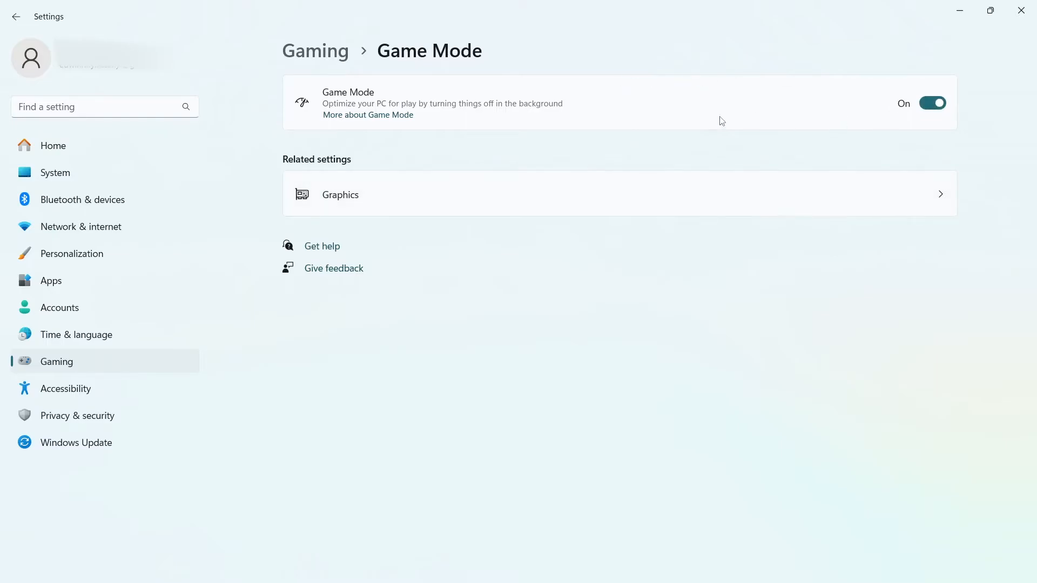
{"action": "mouse_move", "coordinate": [593, 157]}
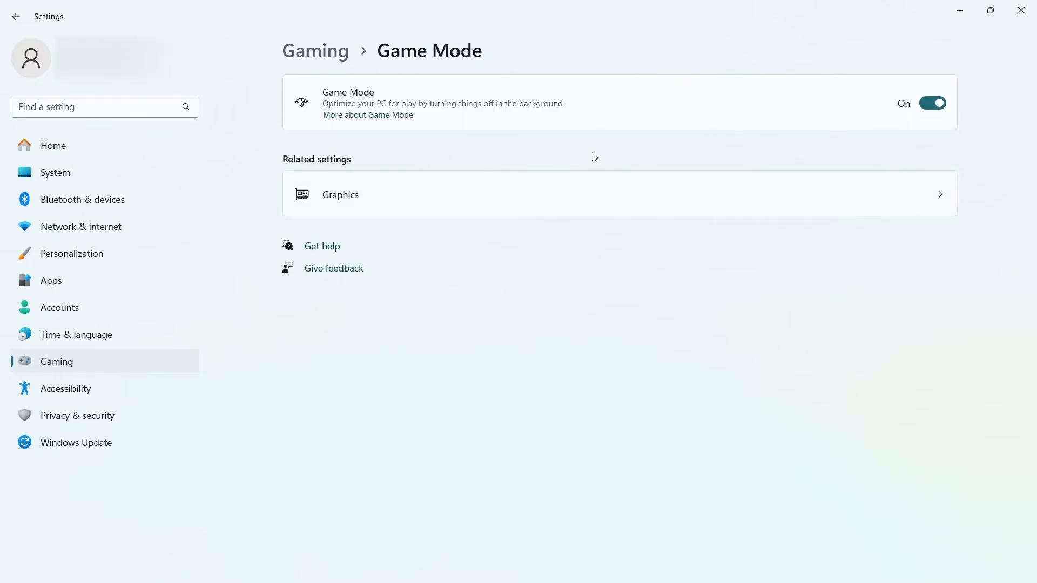
{"action": "mouse_move", "coordinate": [426, 196]}
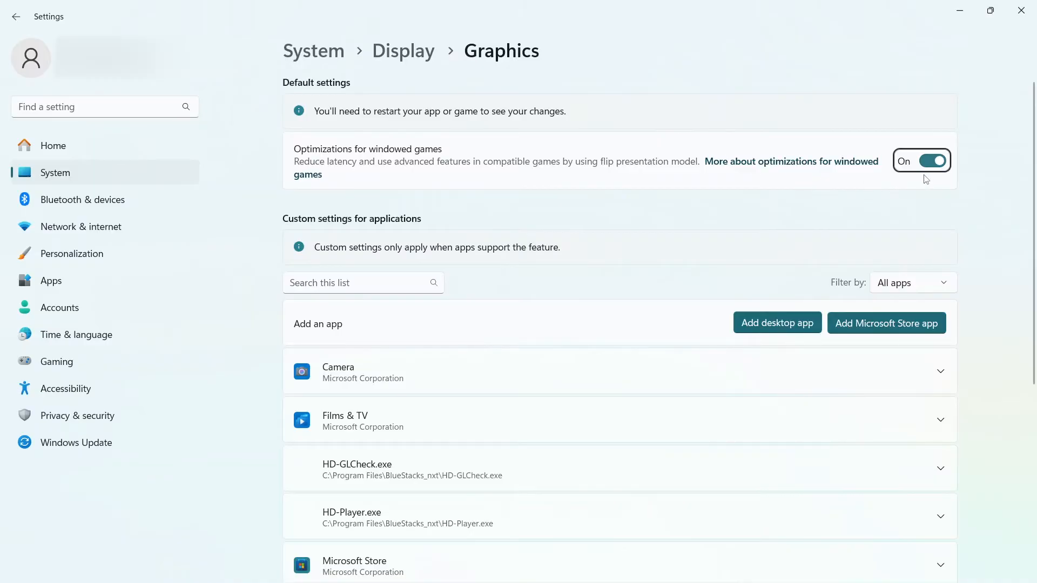
- Toggle windowed game optimizations off and on, then add MetaEditor64 as a desktop app
{"action": "left_click", "coordinate": [931, 161]}
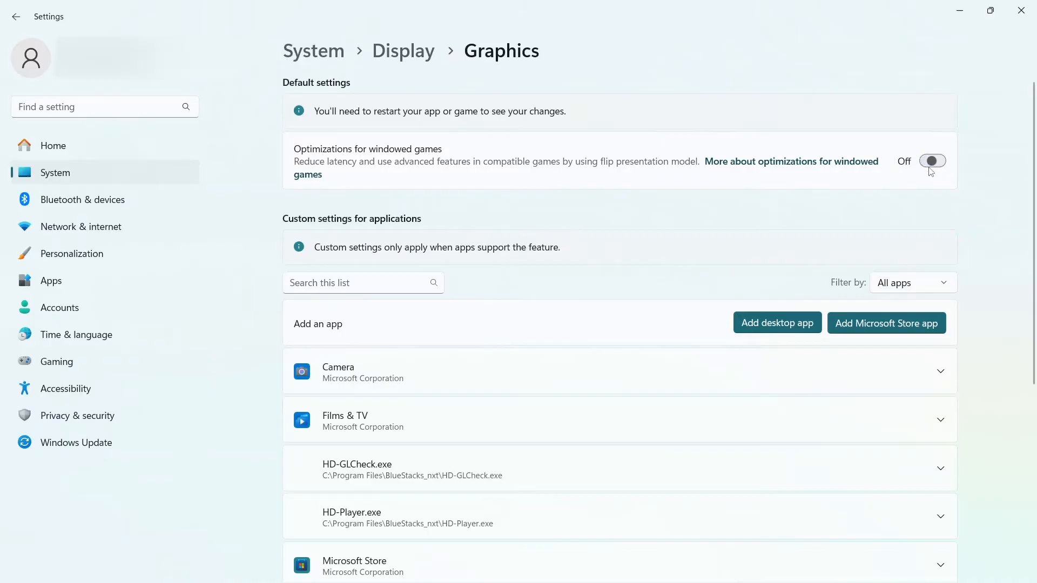
{"action": "left_click", "coordinate": [933, 161]}
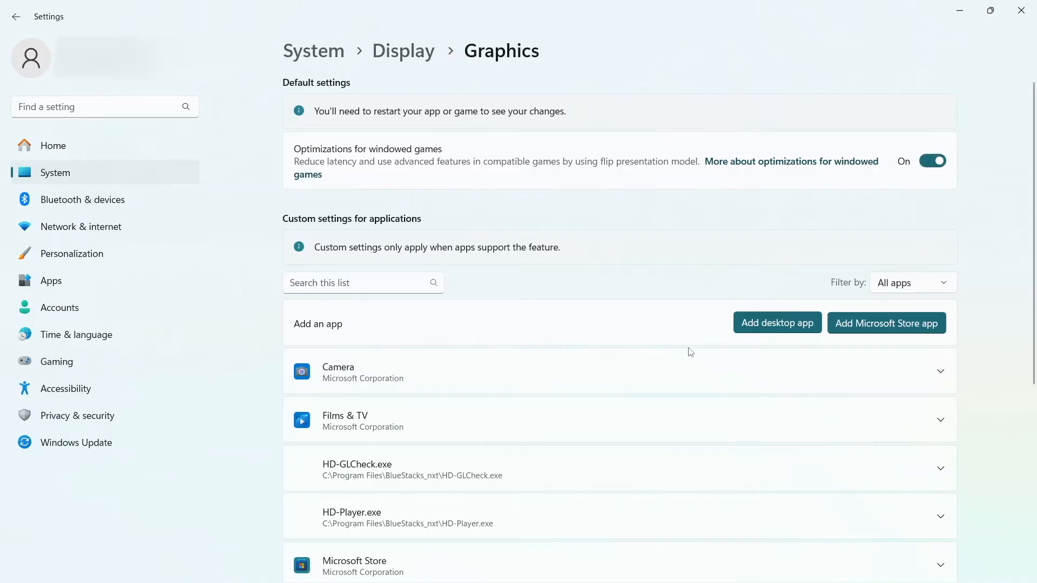
{"action": "scroll", "scroll_direction": "down", "scroll_amount": 3}
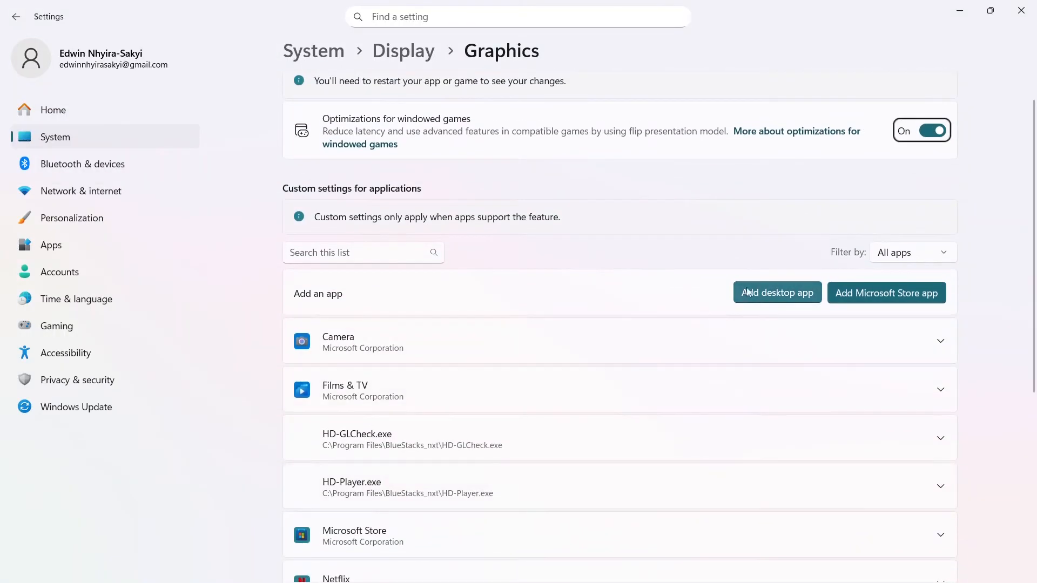
{"action": "left_click", "coordinate": [777, 293]}
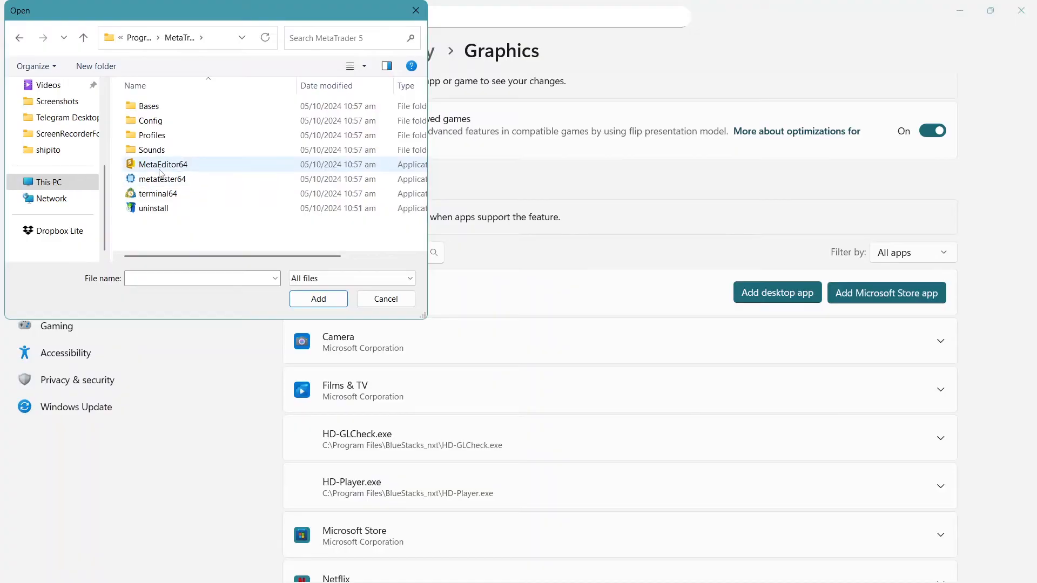
{"action": "left_click", "coordinate": [162, 164]}
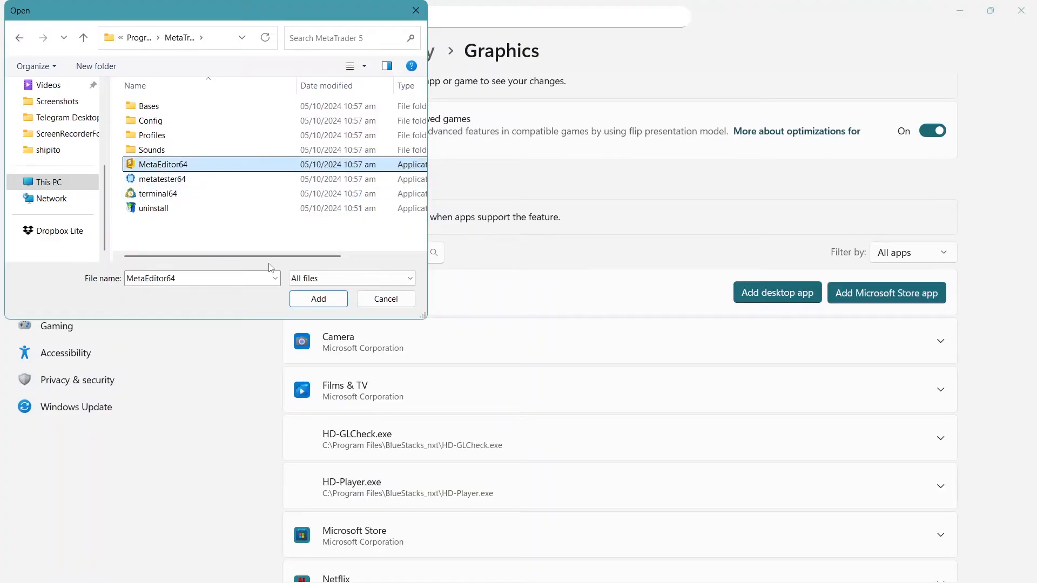
{"action": "left_click", "coordinate": [318, 298]}
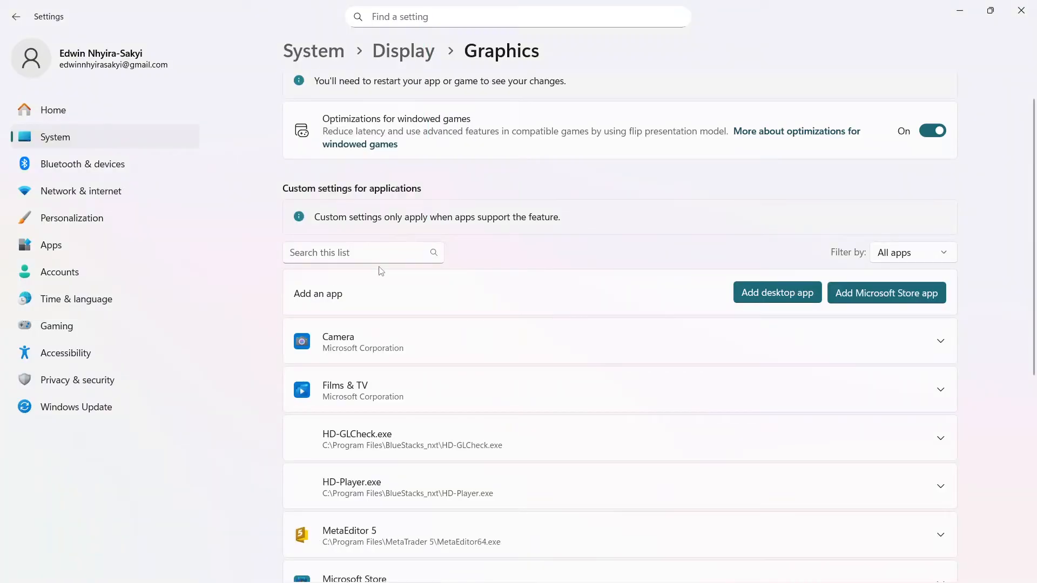
- Set VLC media player's GPU preference to High Performance
{"action": "scroll", "scroll_direction": "down", "scroll_amount": 3}
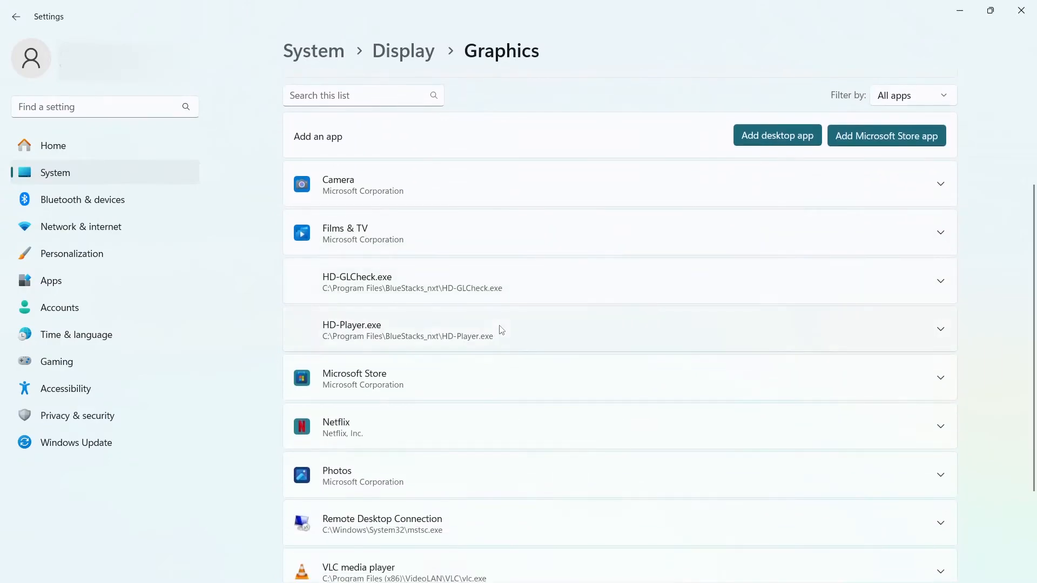
{"action": "scroll", "scroll_direction": "down", "scroll_amount": 3}
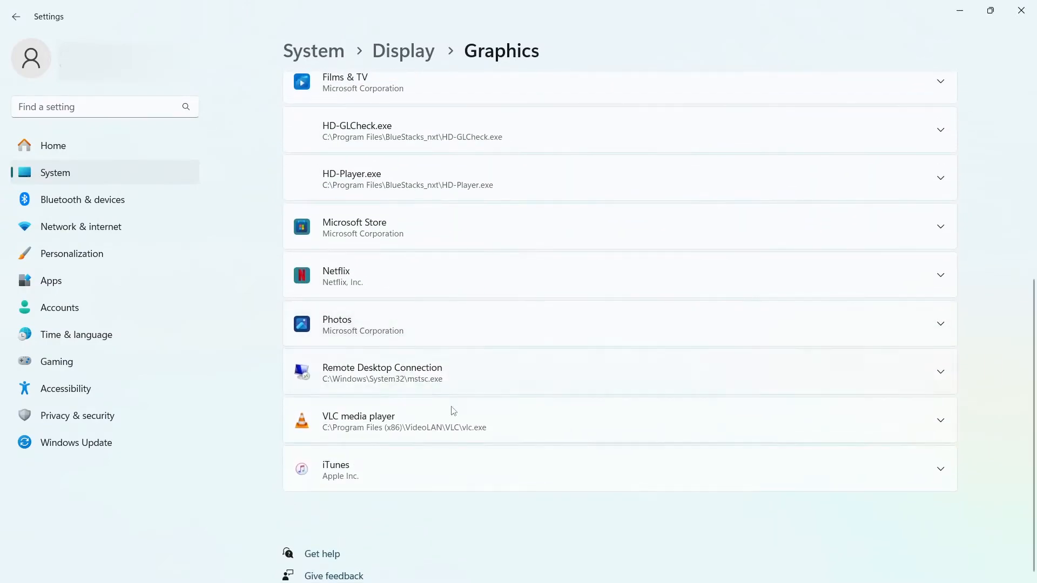
{"action": "left_click", "coordinate": [619, 420]}
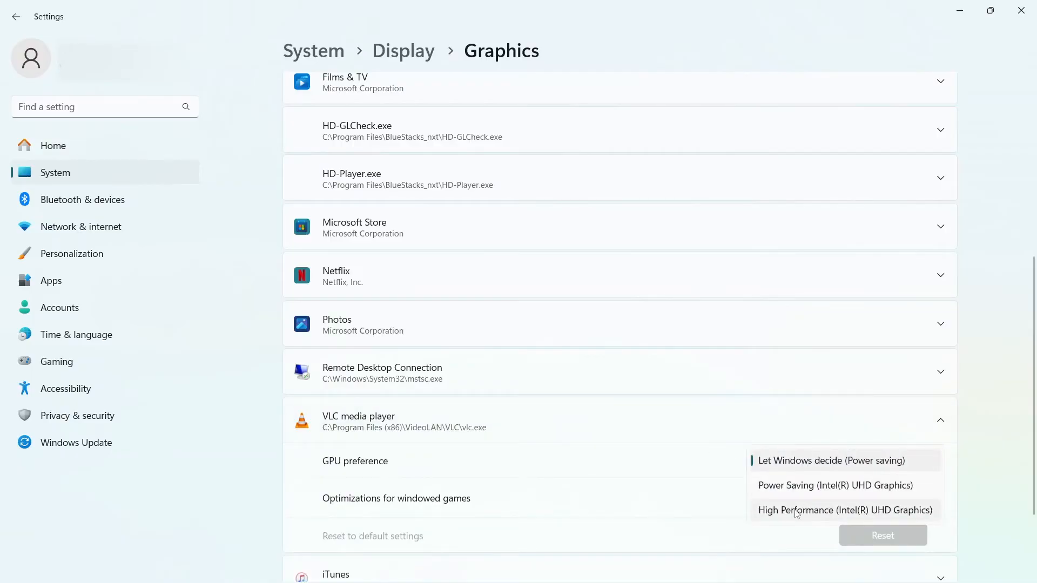
{"action": "left_click", "coordinate": [845, 510]}
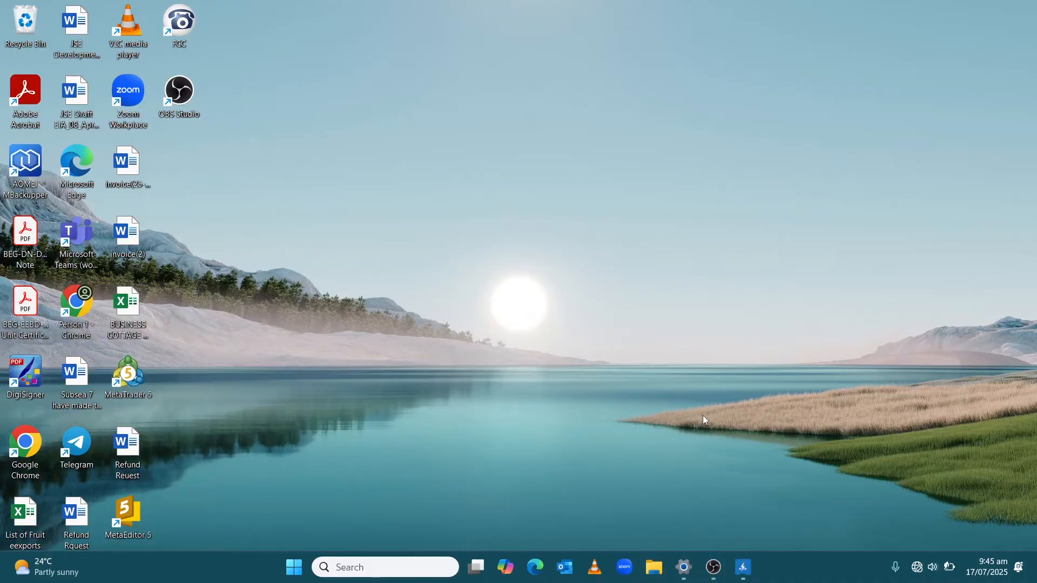
{"action": "mouse_move", "coordinate": [647, 526]}
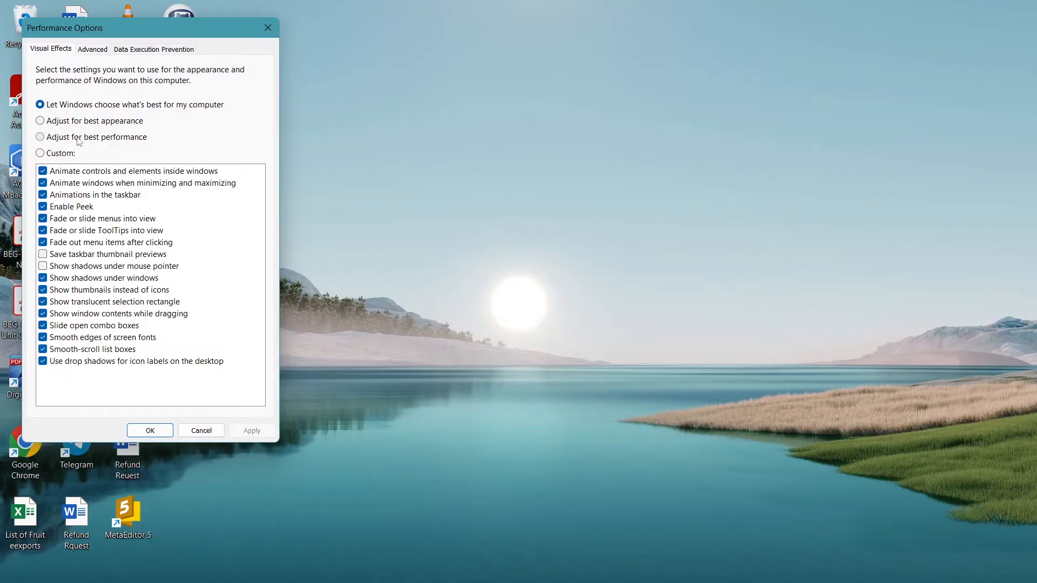
- Use custom visual effects keeping thumbnails, window contents while dragging and Peek, then close
{"action": "left_click", "coordinate": [40, 137]}
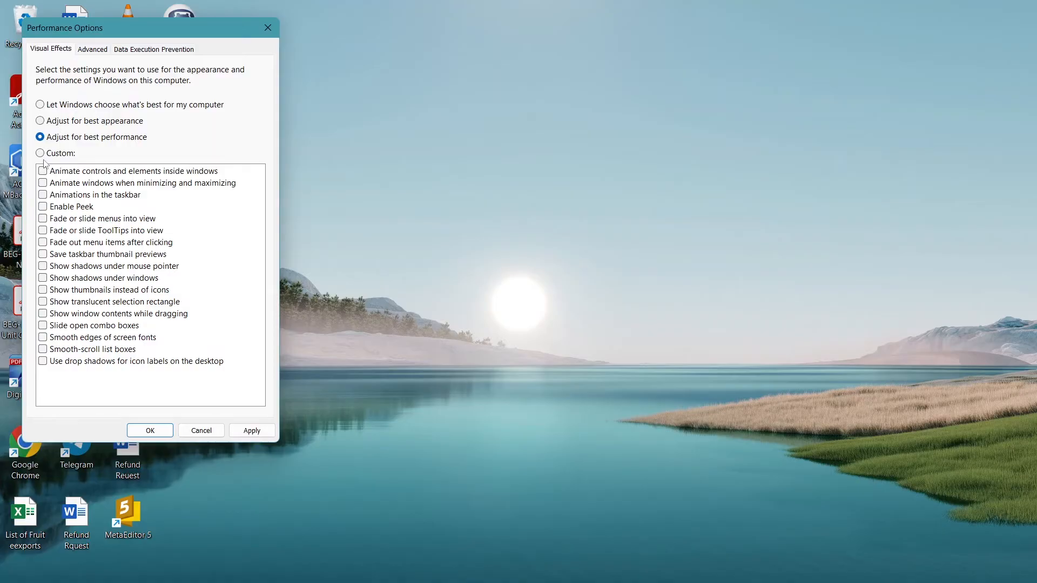
{"action": "left_click", "coordinate": [39, 153]}
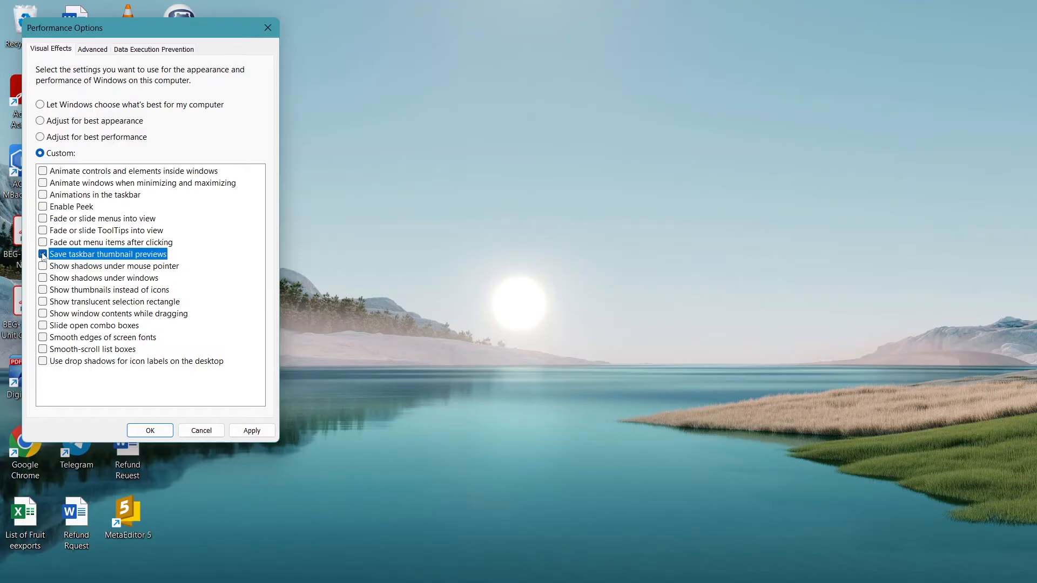
{"action": "left_click", "coordinate": [43, 289]}
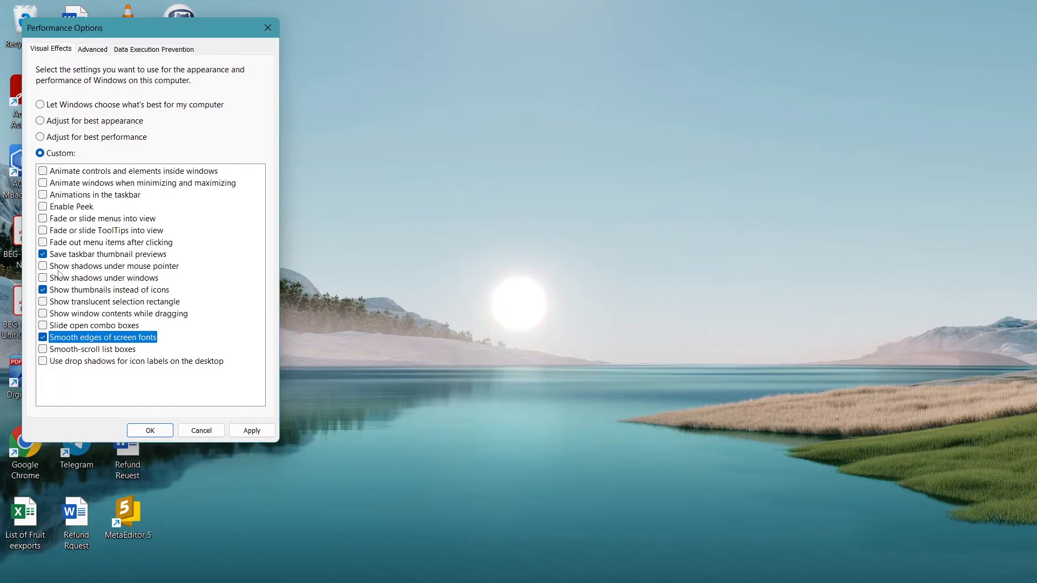
{"action": "left_click", "coordinate": [43, 313]}
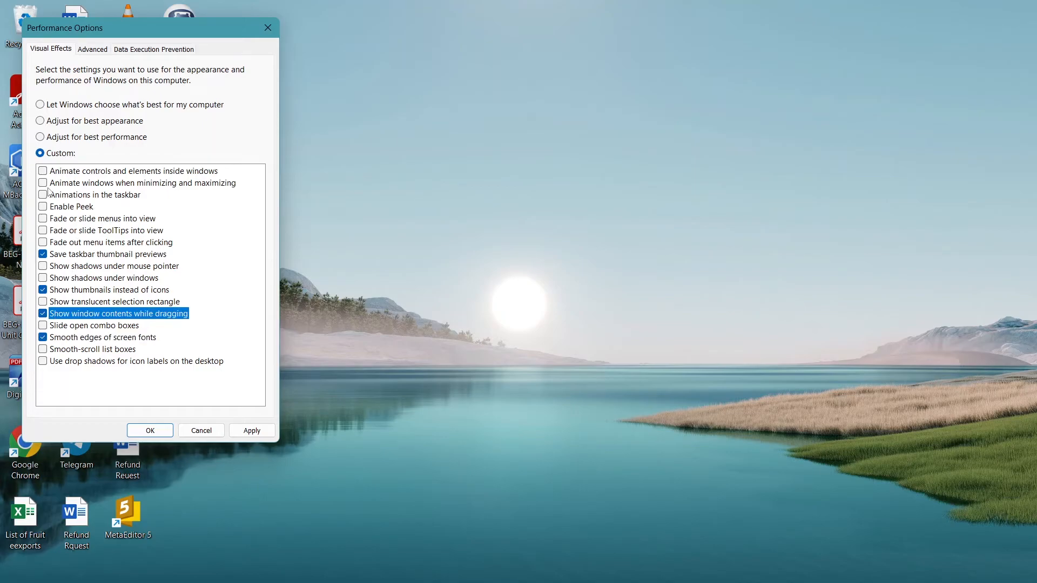
{"action": "left_click", "coordinate": [42, 207]}
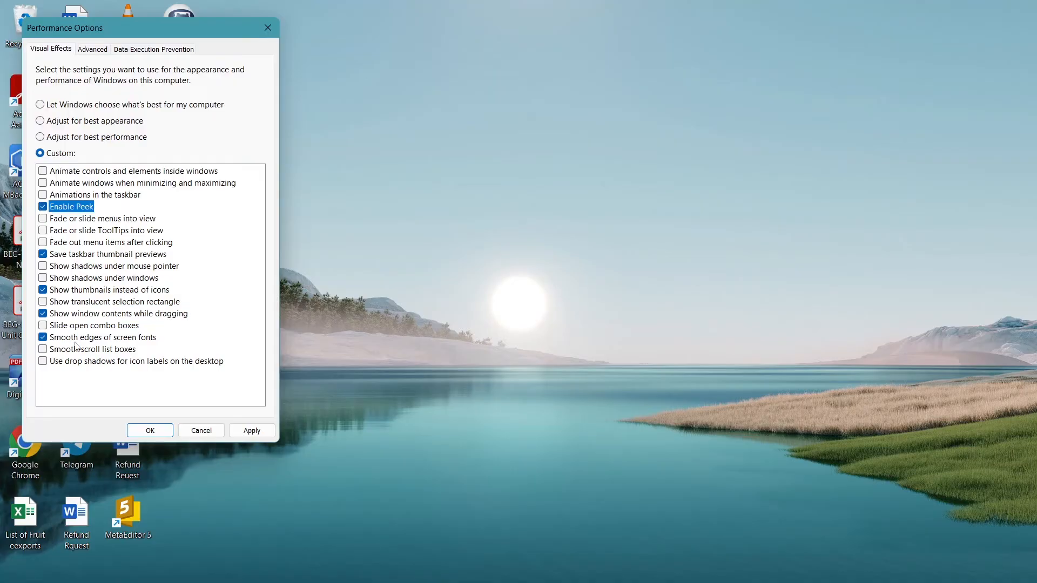
{"action": "mouse_move", "coordinate": [201, 430]}
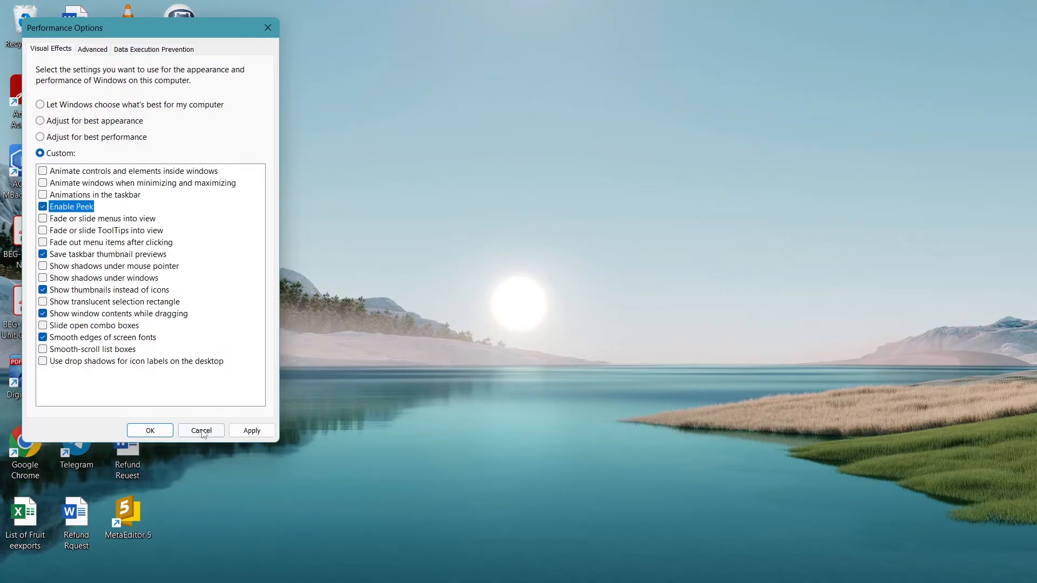
{"action": "left_click", "coordinate": [201, 430]}
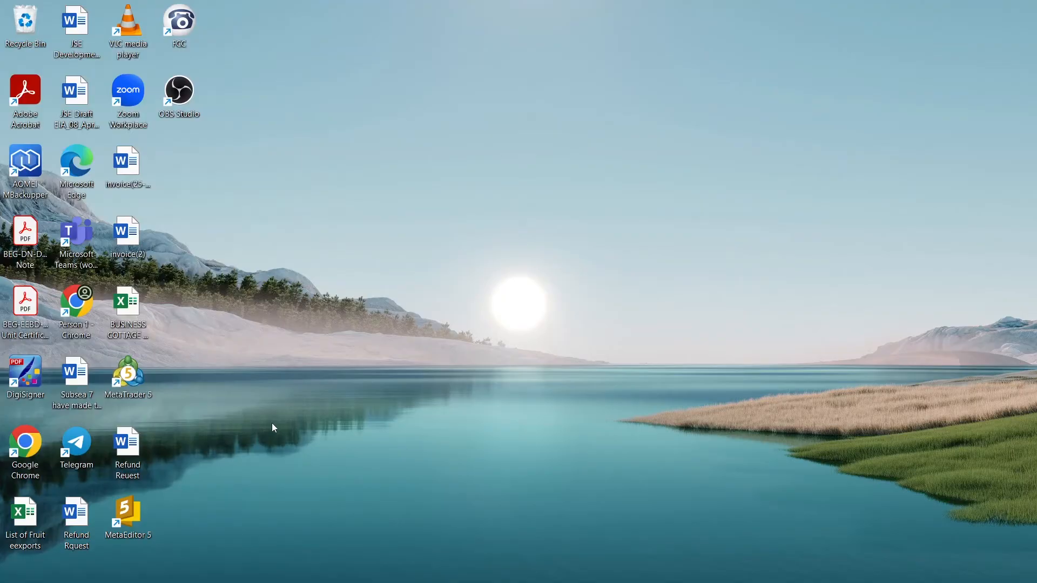
- Open Device Manager from the Start button's quick-access menu
{"action": "left_click", "coordinate": [177, 93]}
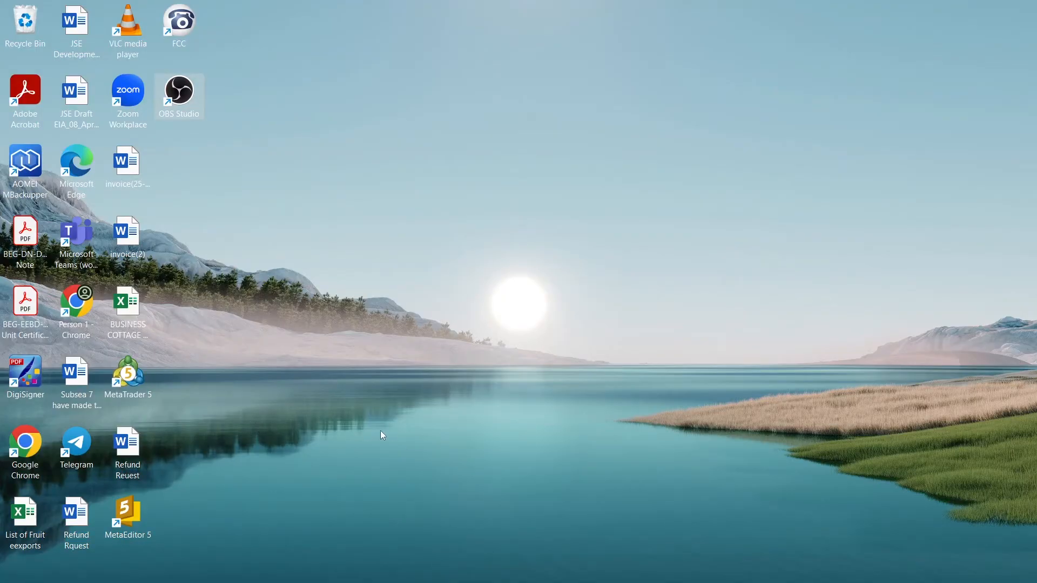
{"action": "right_click", "coordinate": [466, 417]}
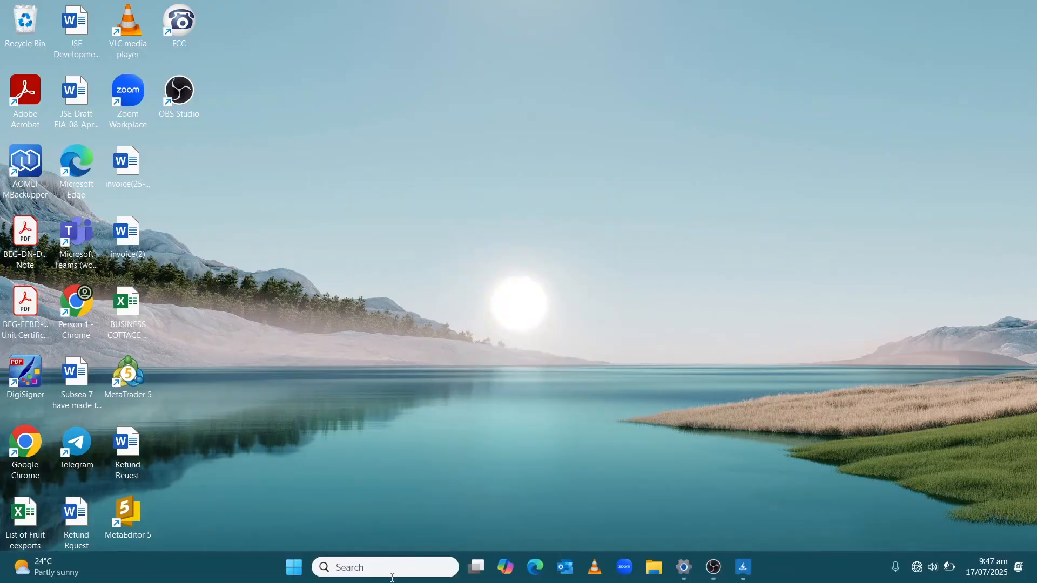
{"action": "left_click", "coordinate": [293, 567]}
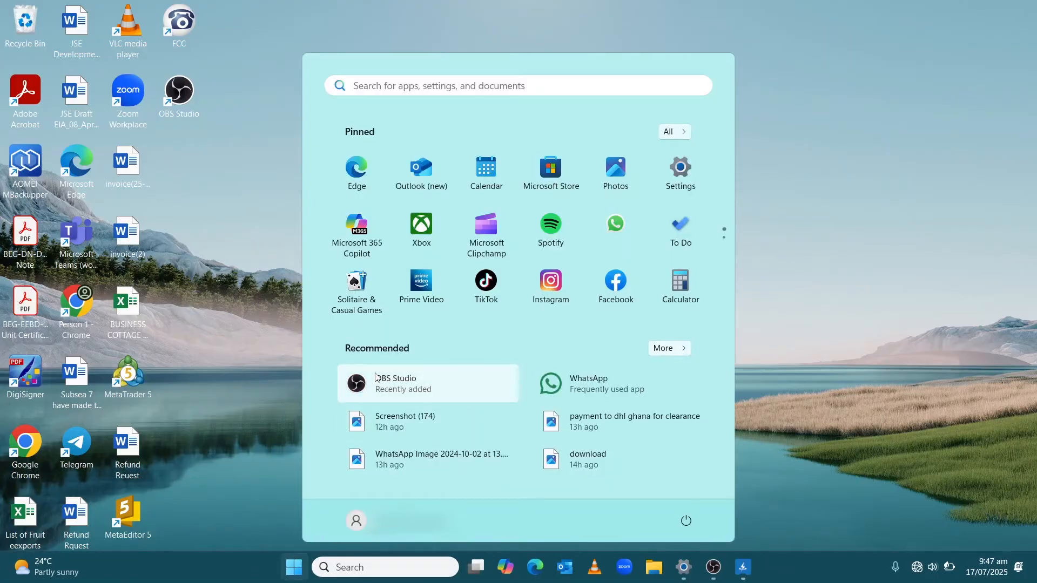
{"action": "right_click", "coordinate": [294, 567]}
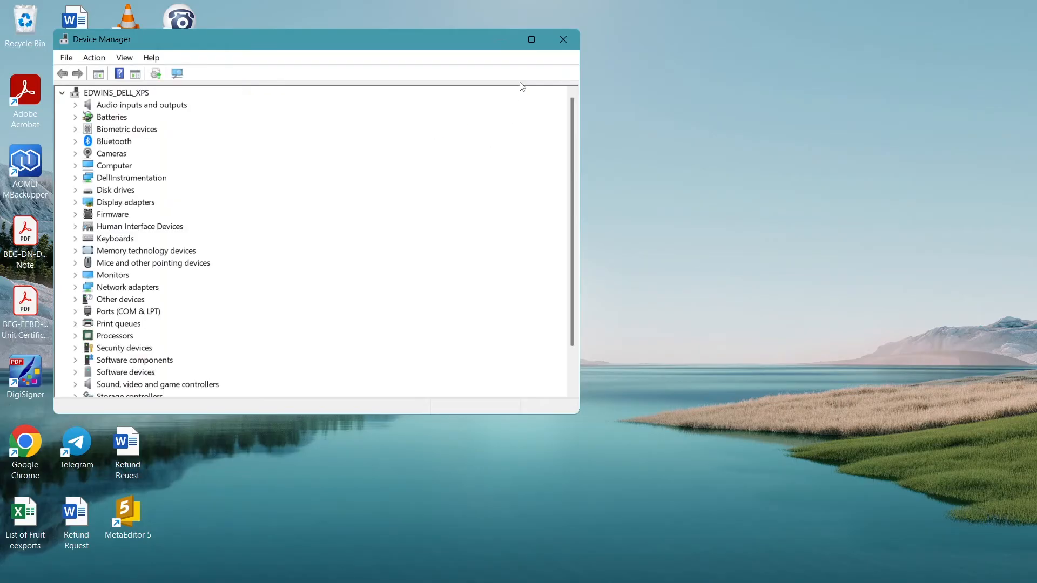
- Run an automatic driver search for the Intel(R) UHD Graphics display adapter
{"action": "left_click", "coordinate": [118, 92]}
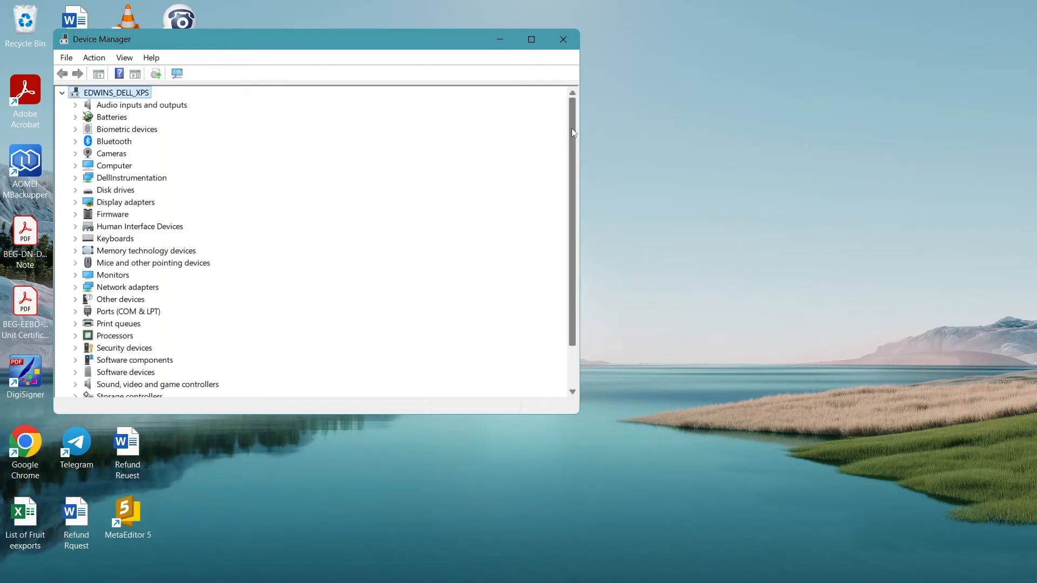
{"action": "scroll", "scroll_direction": "down", "scroll_amount": 3}
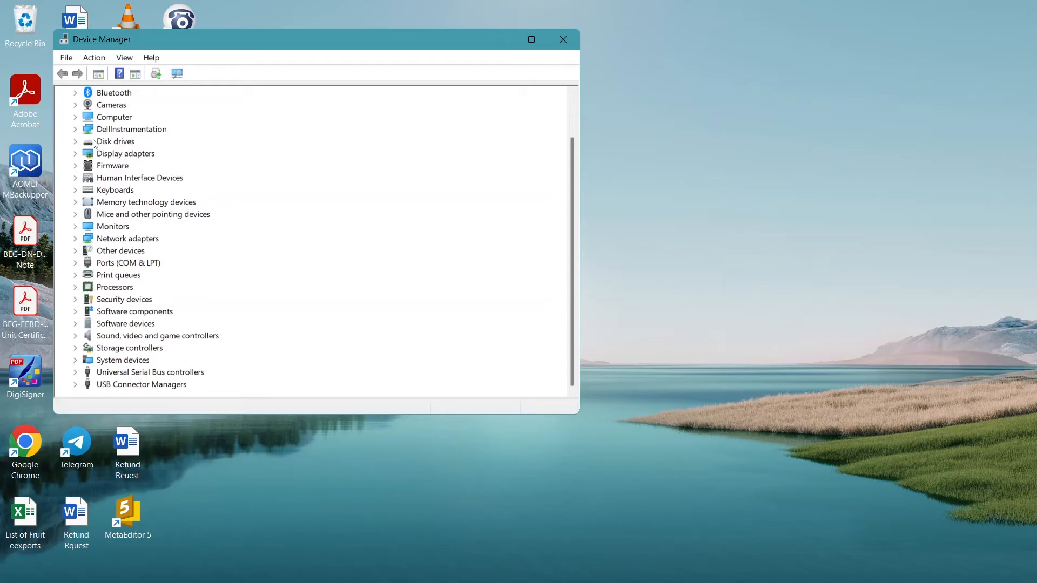
{"action": "left_click", "coordinate": [75, 153]}
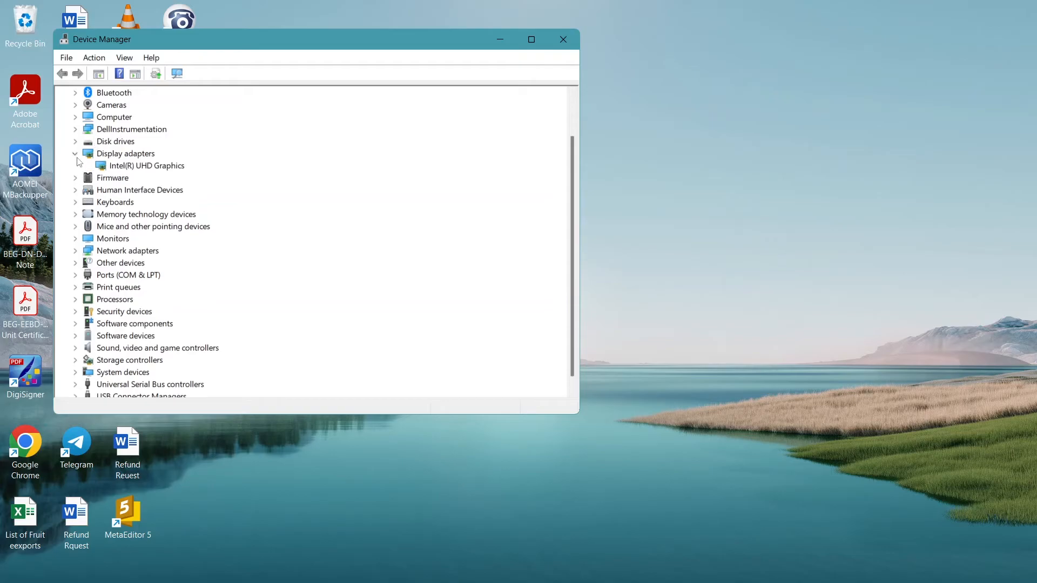
{"action": "right_click", "coordinate": [147, 166]}
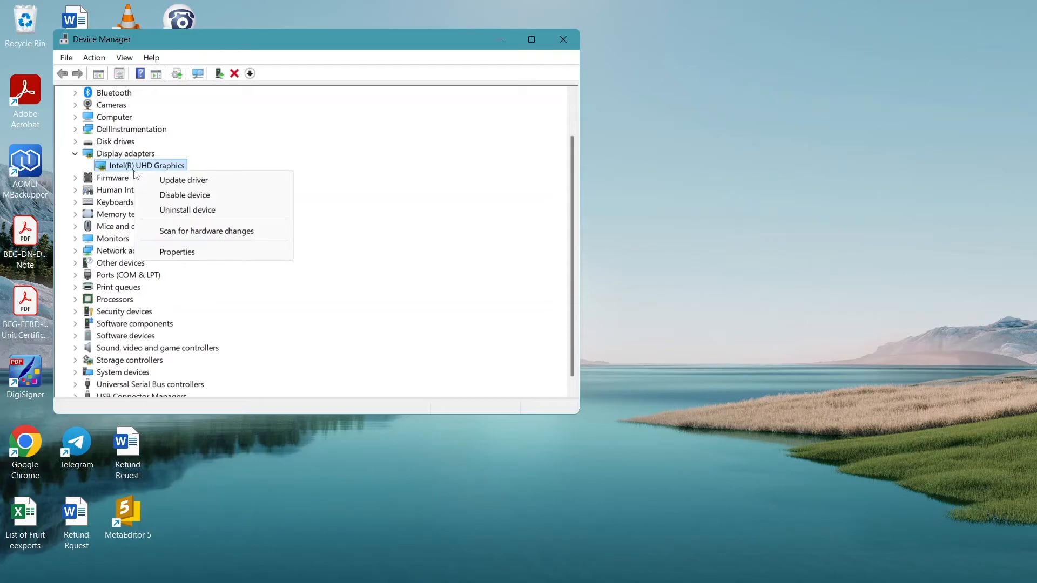
{"action": "left_click", "coordinate": [183, 180]}
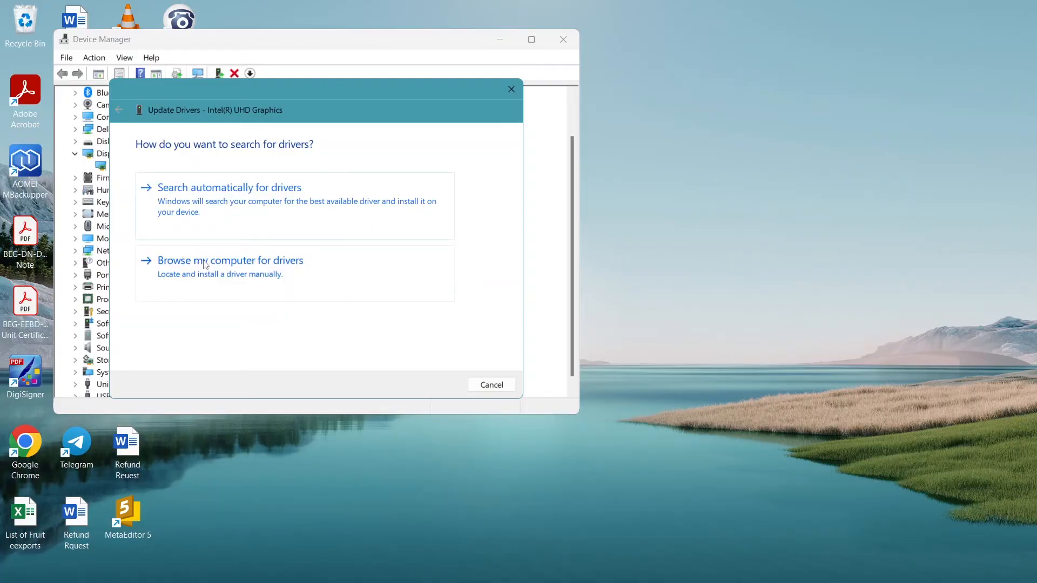
{"action": "mouse_move", "coordinate": [262, 227]}
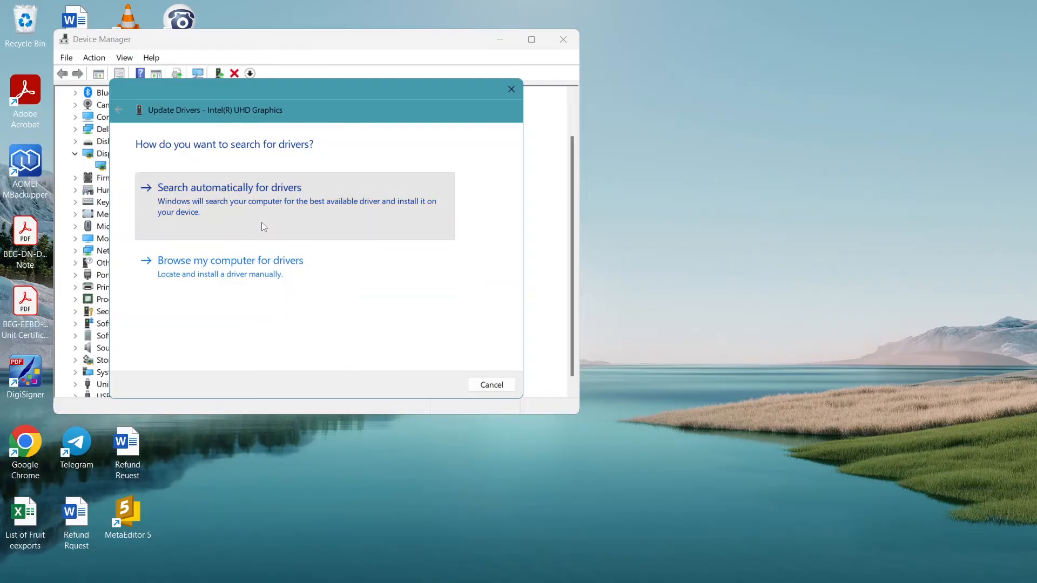
{"action": "left_click", "coordinate": [229, 188]}
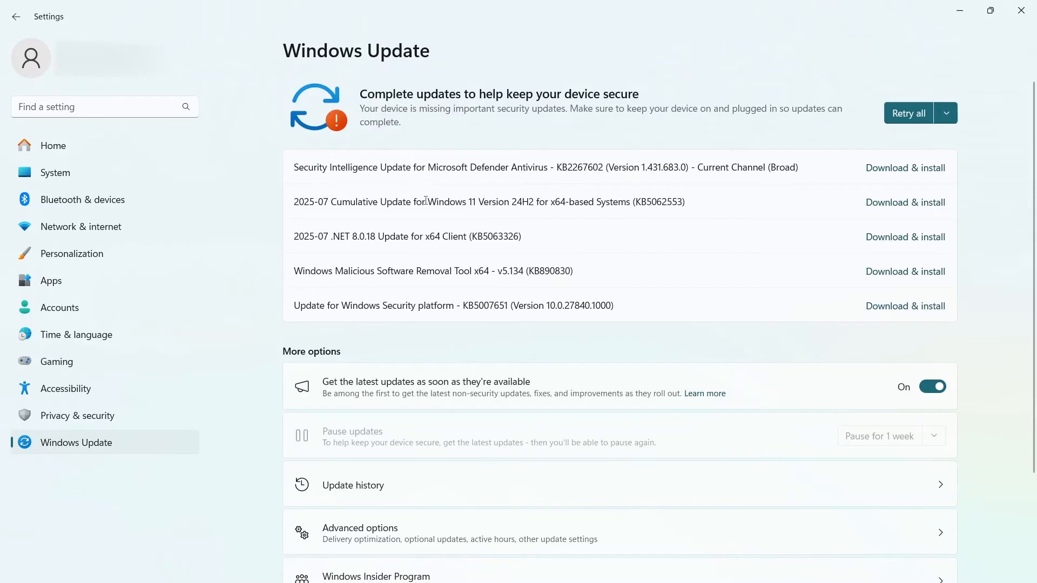
{"action": "mouse_move", "coordinate": [430, 298]}
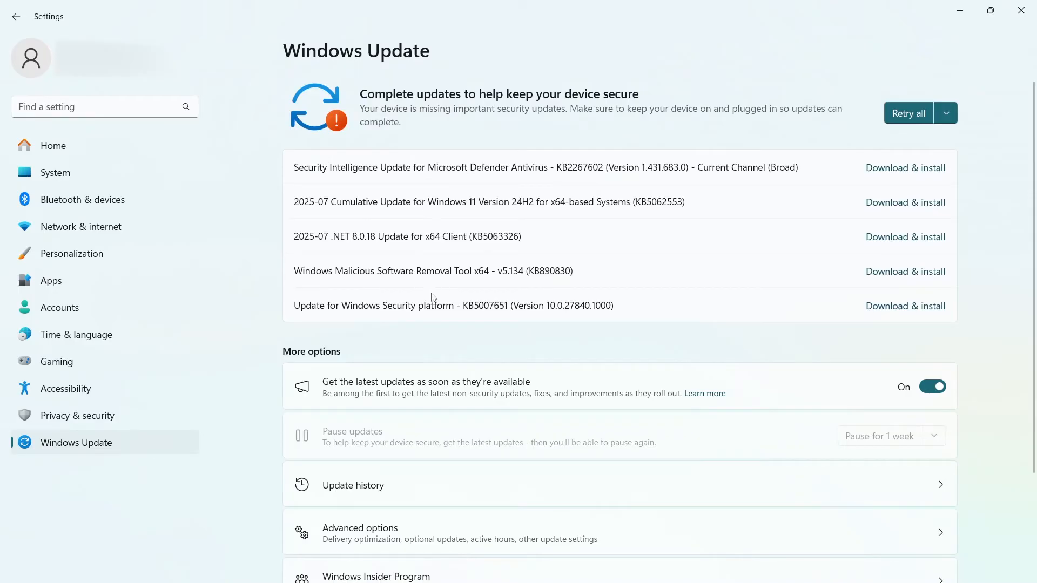
{"action": "mouse_move", "coordinate": [801, 5]}
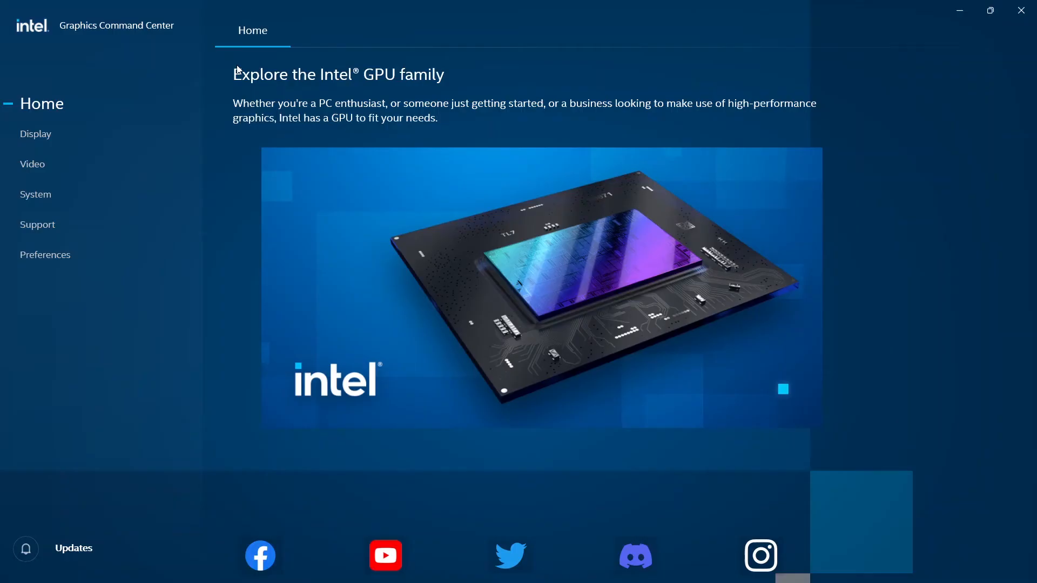
{"action": "mouse_move", "coordinate": [71, 138]}
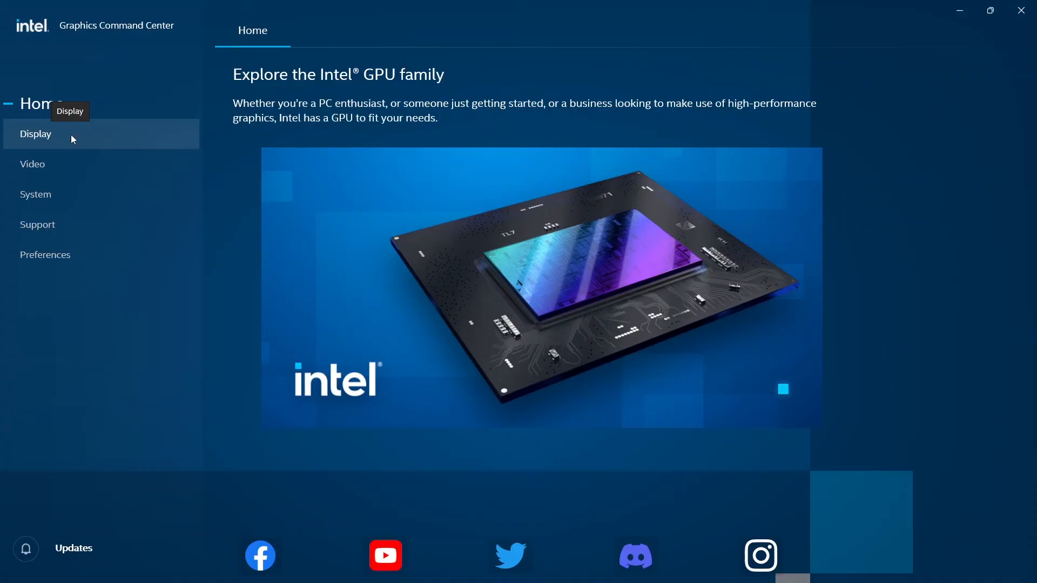
- Show the Display page for the connected display in Intel Graphics Command Center
{"action": "left_click", "coordinate": [36, 134]}
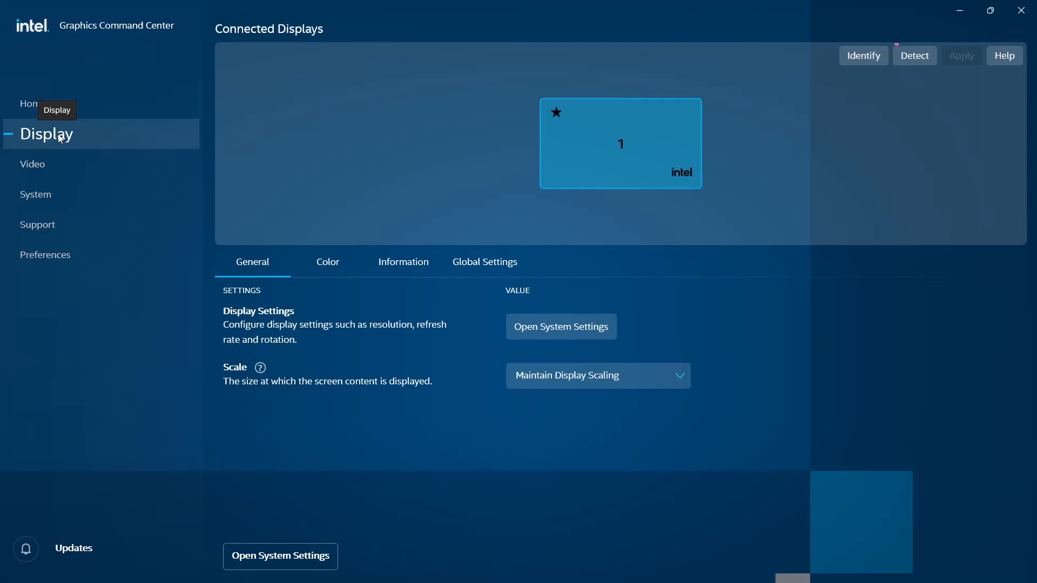
{"action": "mouse_move", "coordinate": [357, 155]}
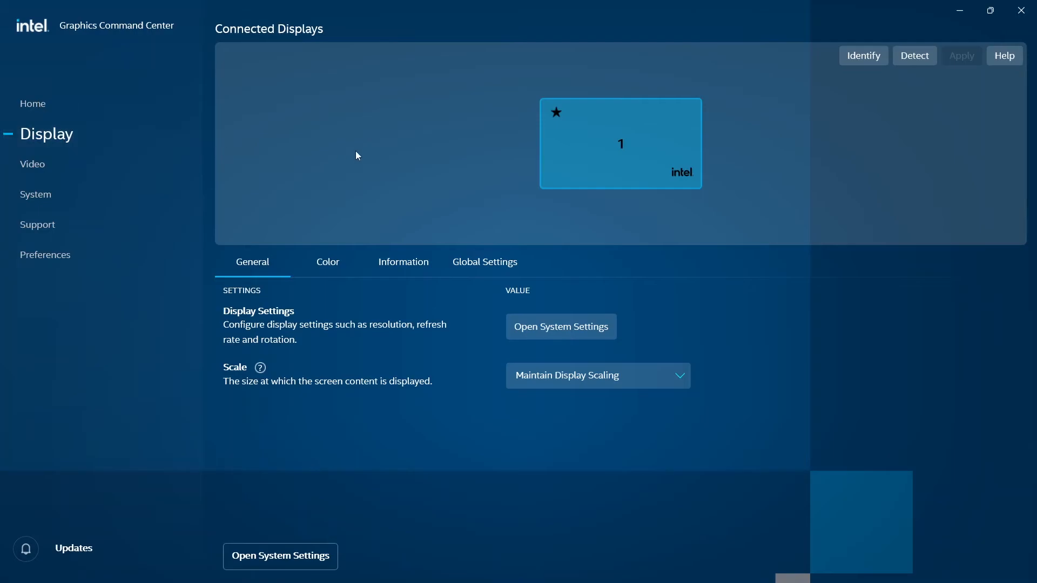
{"action": "mouse_move", "coordinate": [234, 171]}
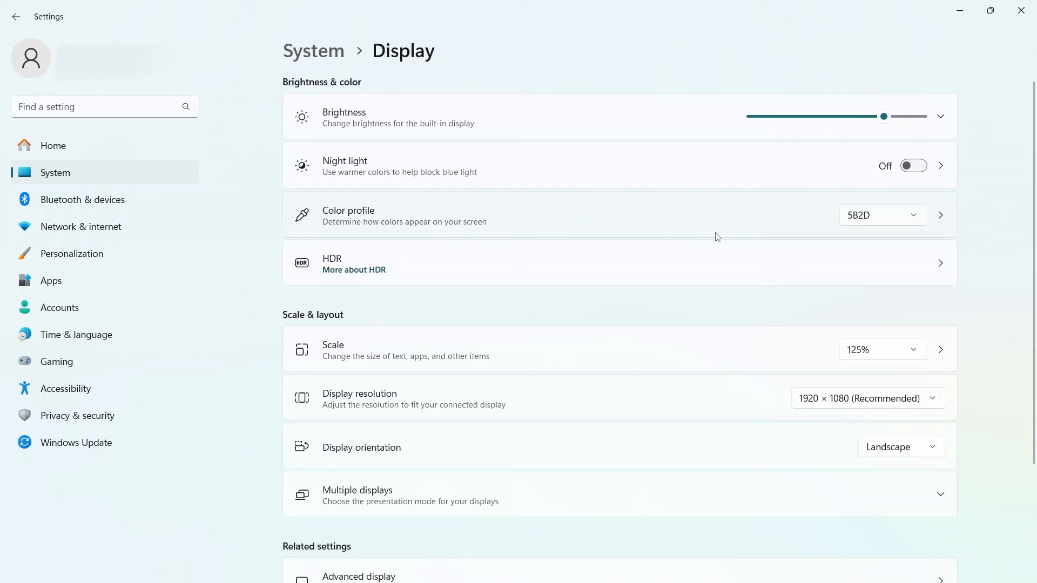
{"action": "mouse_move", "coordinate": [787, 226]}
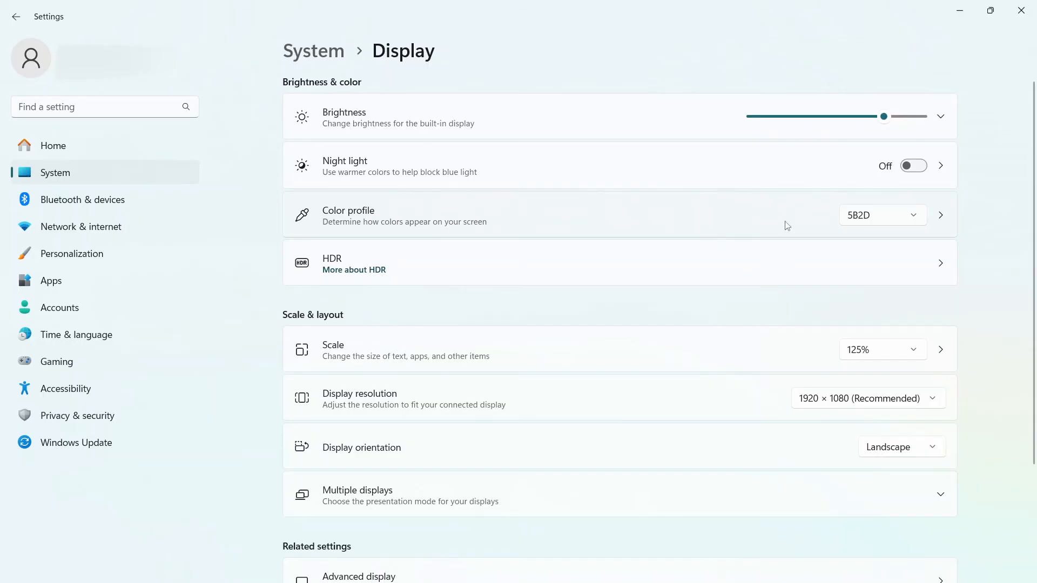
{"action": "mouse_move", "coordinate": [684, 193]}
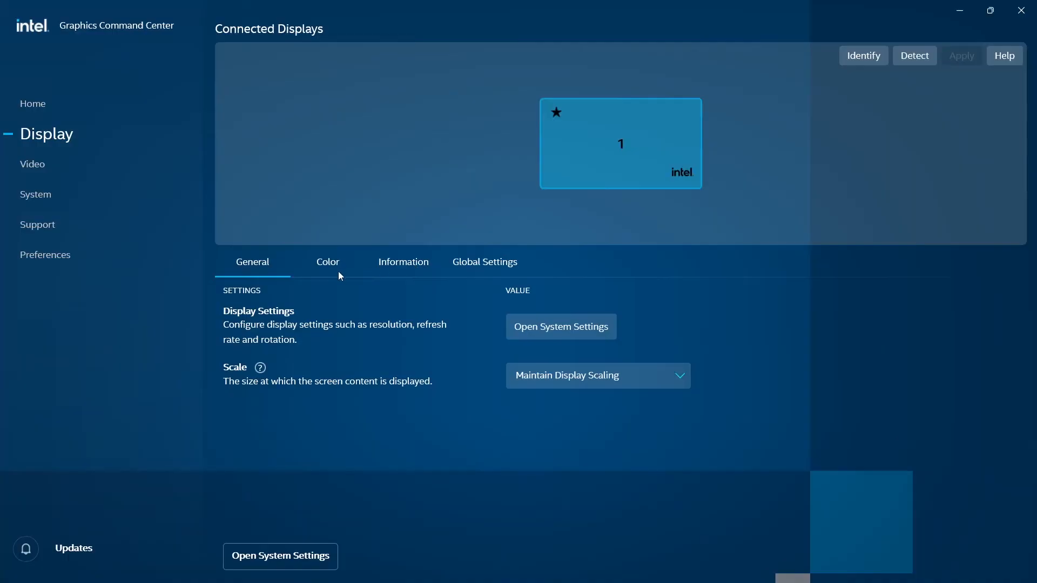
- On the Color tab, switch Brightness to RGB and back to All Colors
{"action": "left_click", "coordinate": [327, 262]}
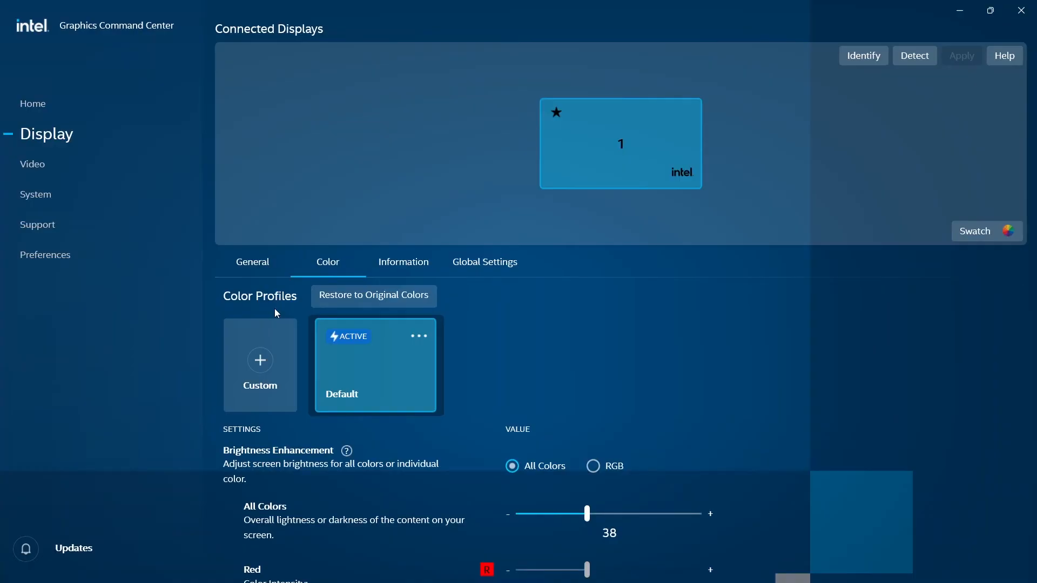
{"action": "scroll", "scroll_direction": "down", "scroll_amount": 3}
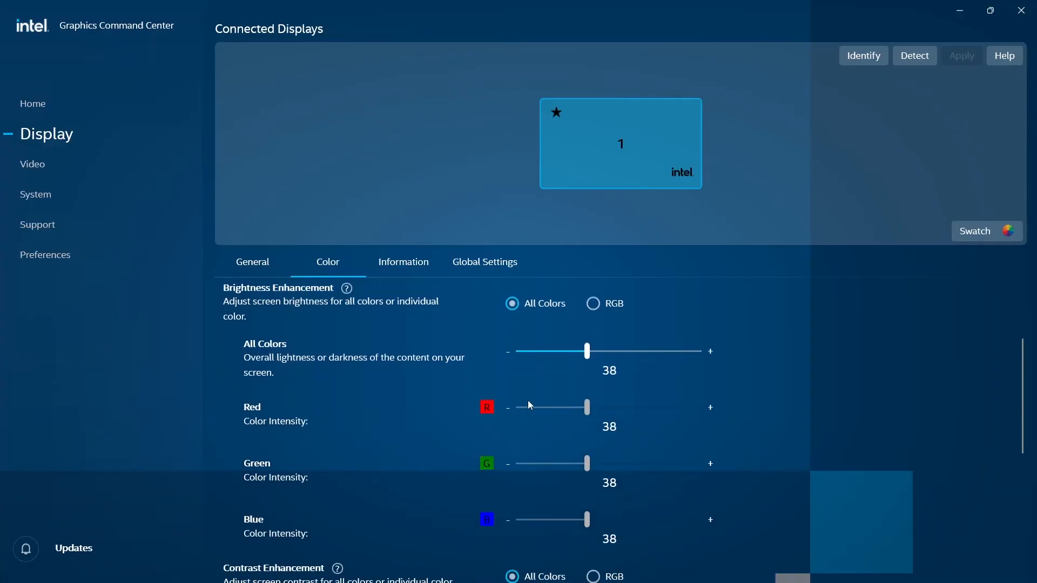
{"action": "left_click", "coordinate": [594, 304]}
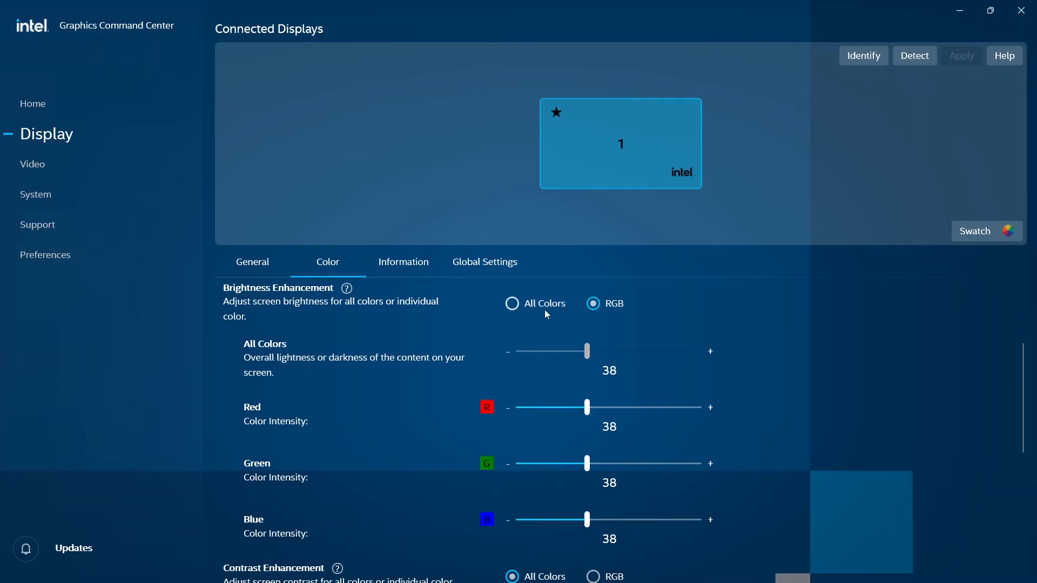
{"action": "left_click", "coordinate": [511, 303]}
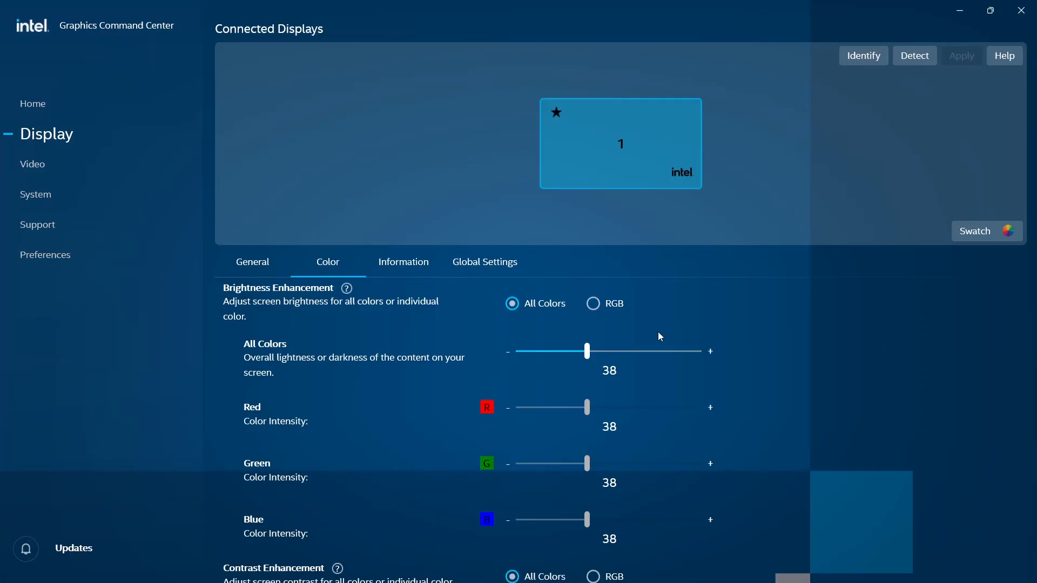
- Raise colour saturation from 66 to 72, then go to the Video page
{"action": "scroll", "scroll_direction": "down", "scroll_amount": 3}
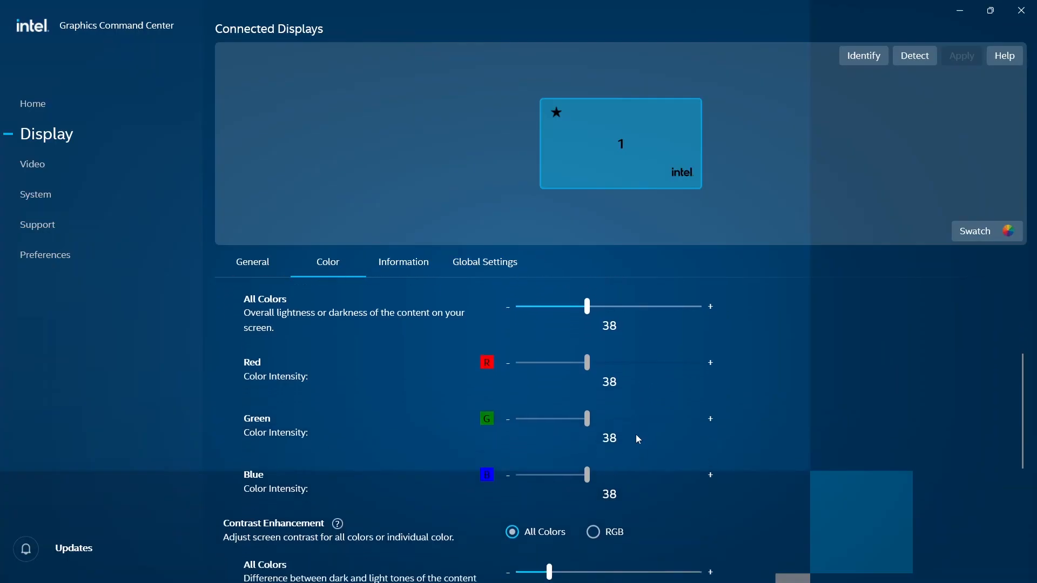
{"action": "scroll", "scroll_direction": "down", "scroll_amount": 3}
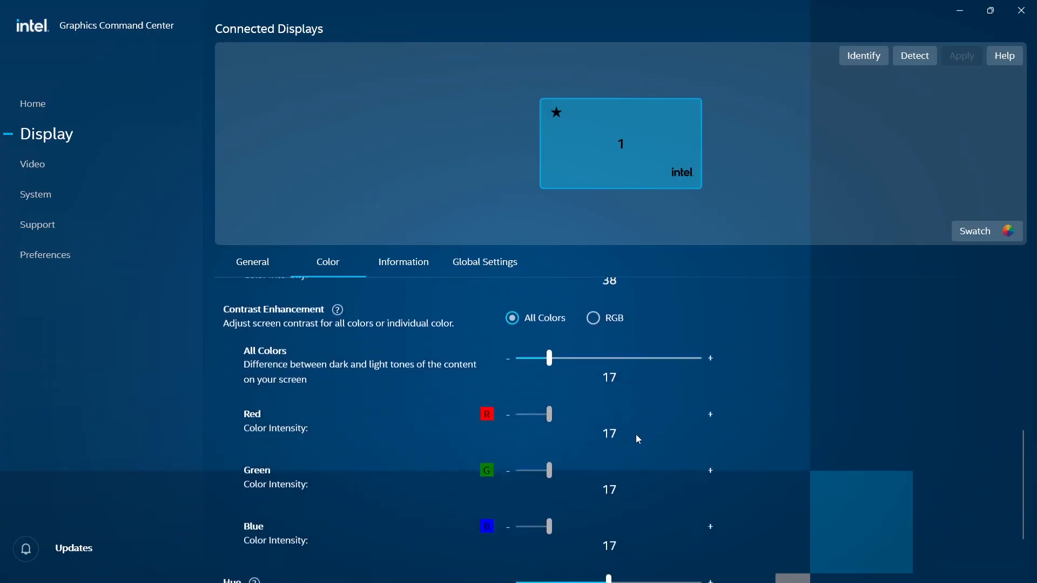
{"action": "scroll", "scroll_direction": "down", "scroll_amount": 3}
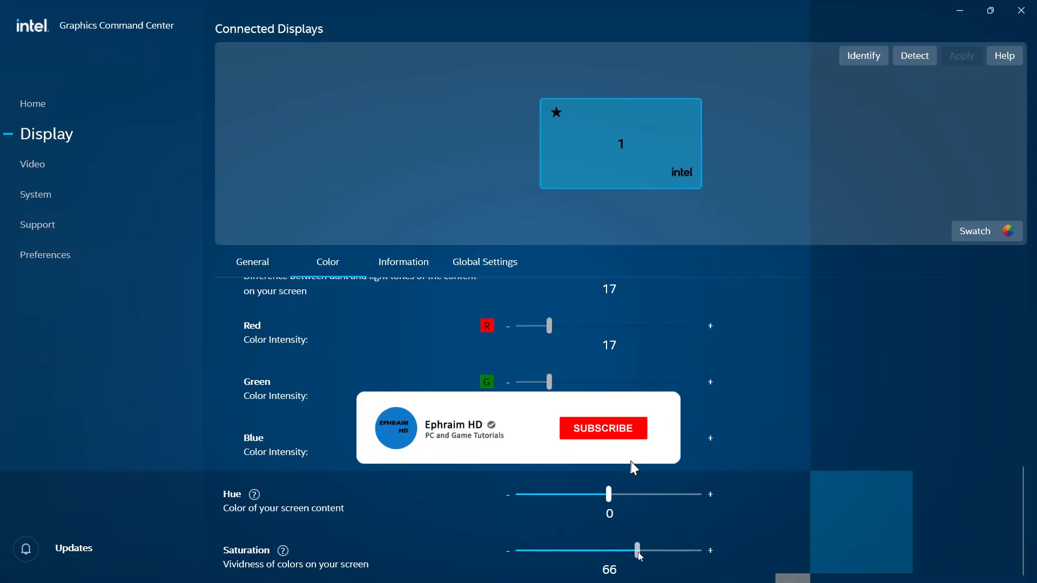
{"action": "left_click", "coordinate": [602, 428]}
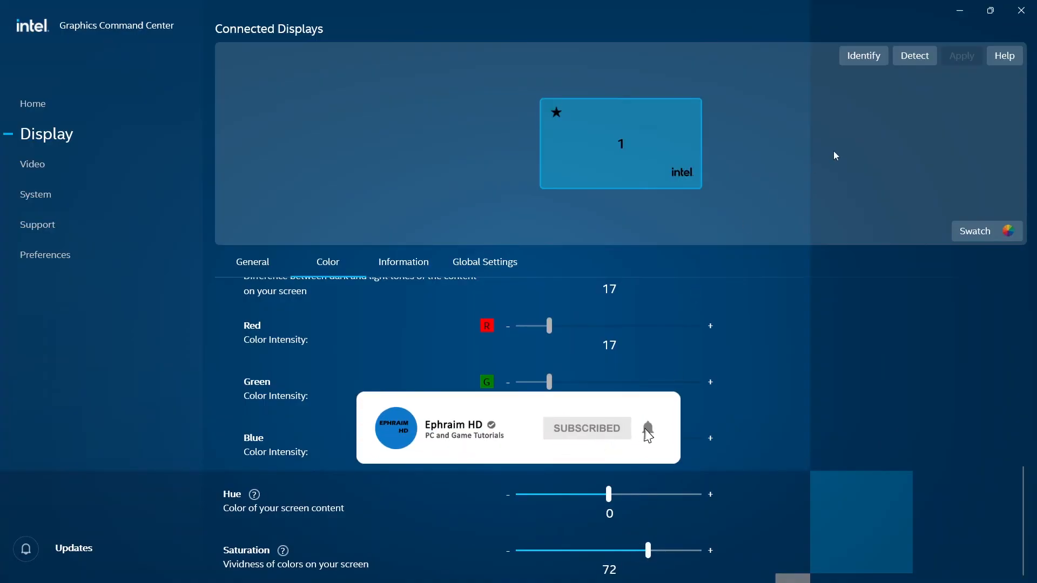
{"action": "left_click", "coordinate": [41, 163]}
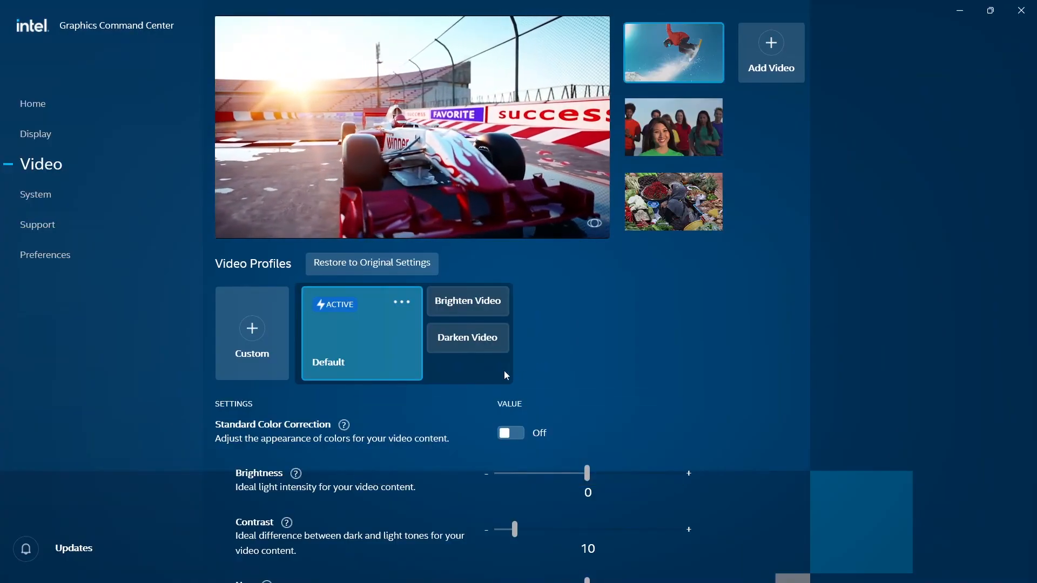
- Preview the market sample video, then go to the System page's HotKeys tab
{"action": "left_click", "coordinate": [672, 52]}
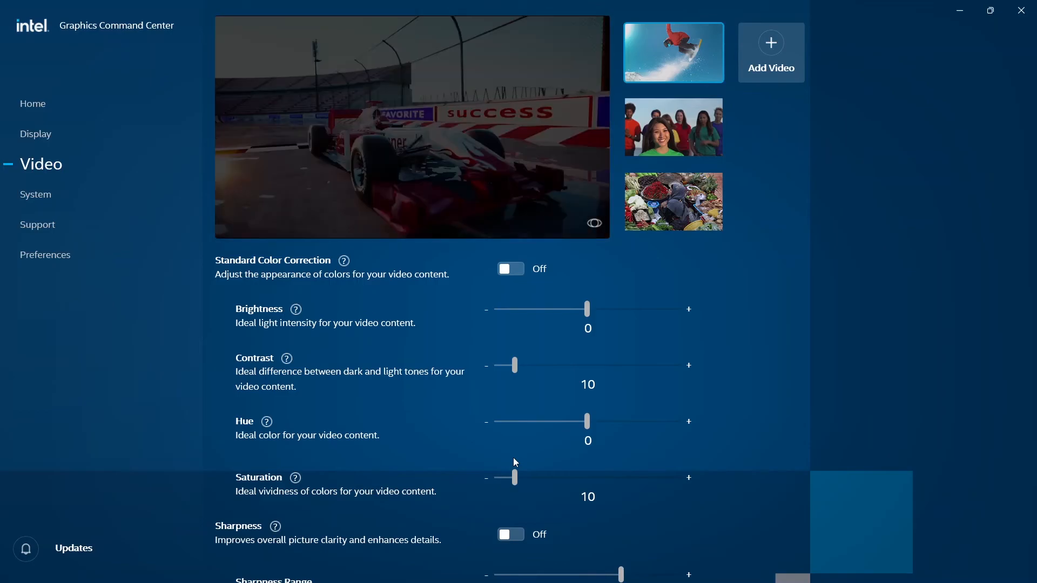
{"action": "scroll", "scroll_direction": "down", "scroll_amount": 3}
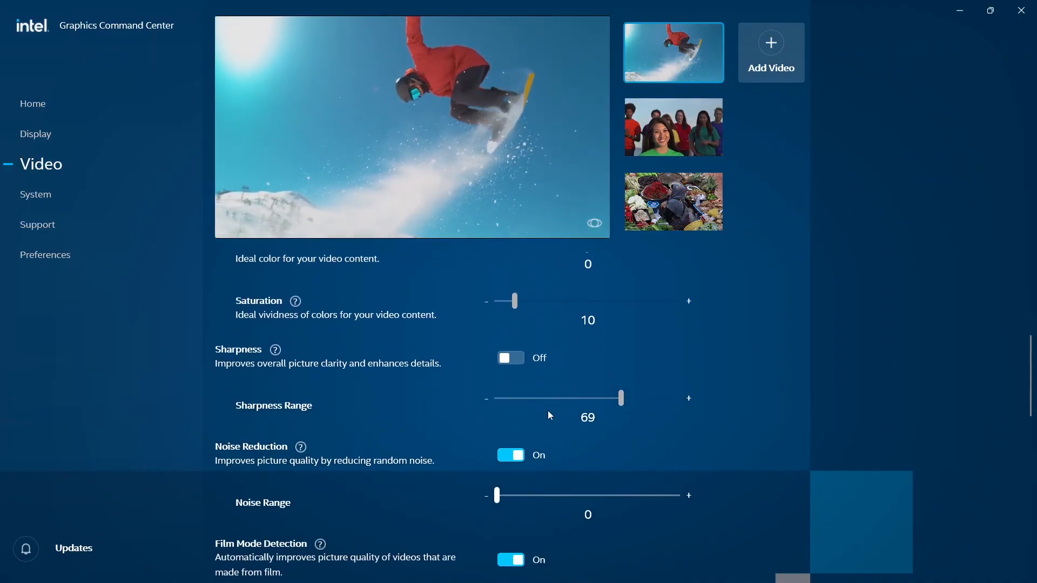
{"action": "scroll", "scroll_direction": "down", "scroll_amount": 3}
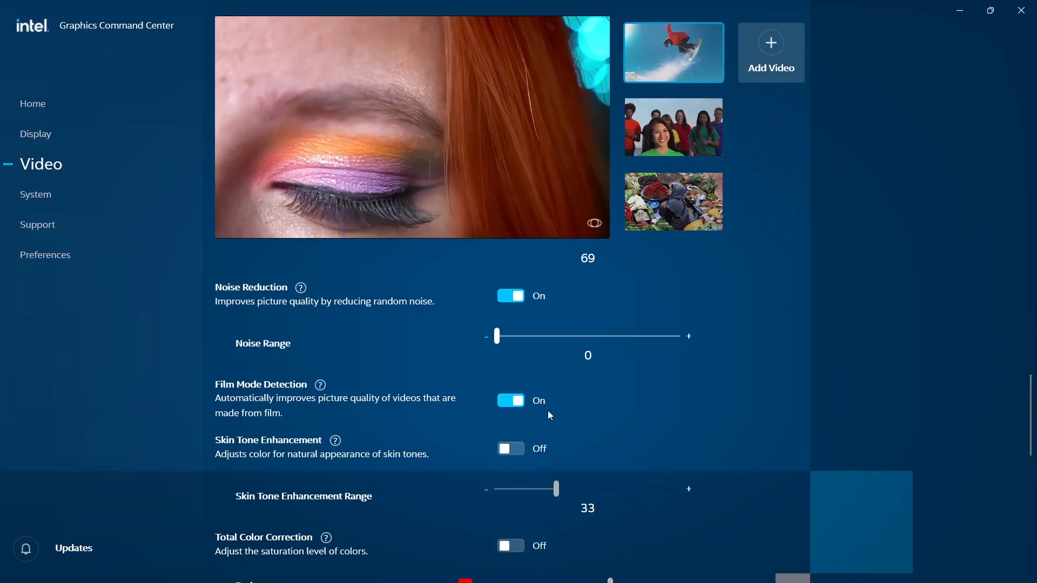
{"action": "scroll", "scroll_direction": "down", "scroll_amount": 3}
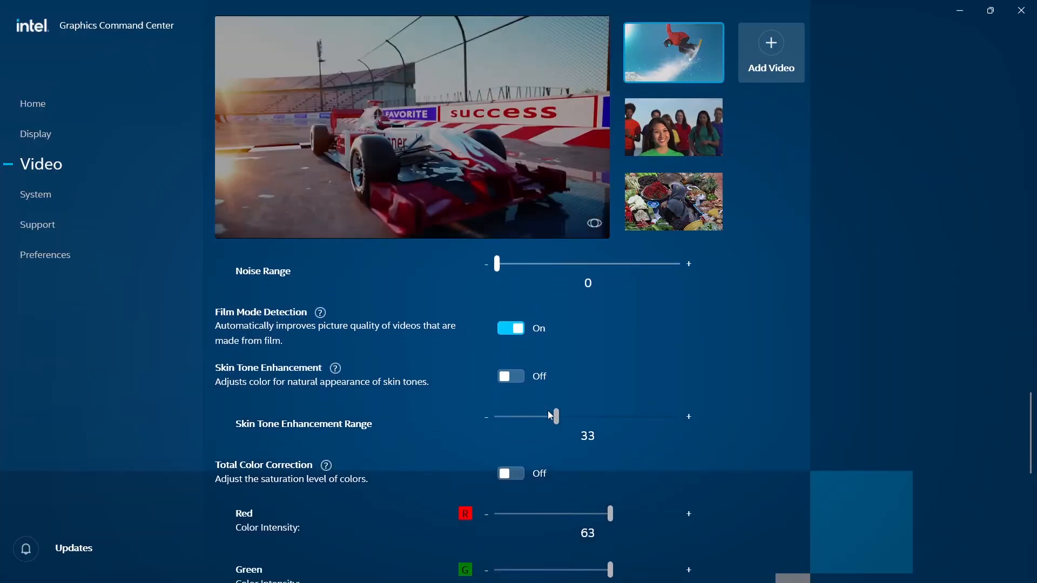
{"action": "scroll", "scroll_direction": "down", "scroll_amount": 3}
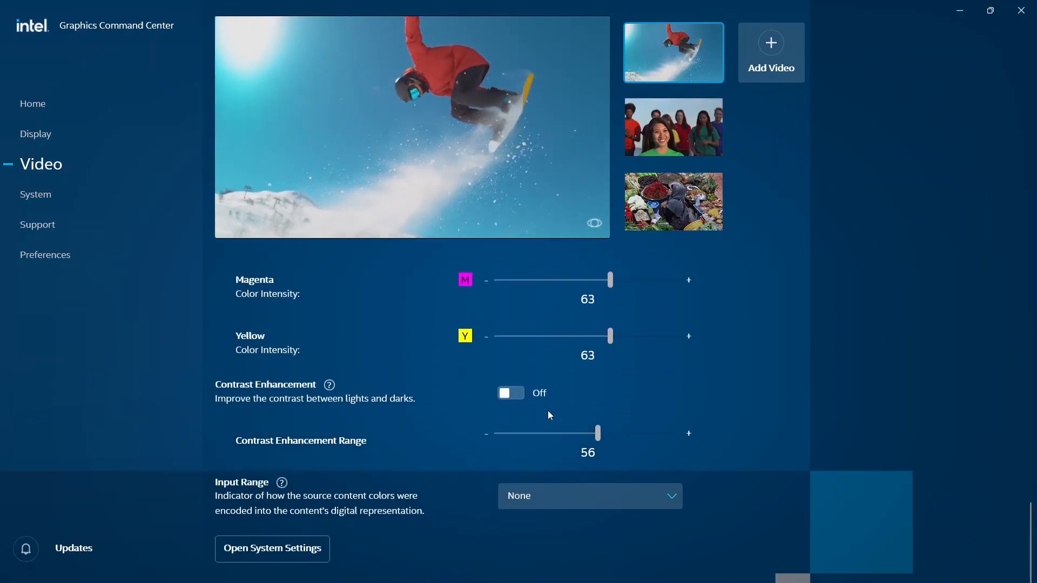
{"action": "left_click", "coordinate": [673, 202]}
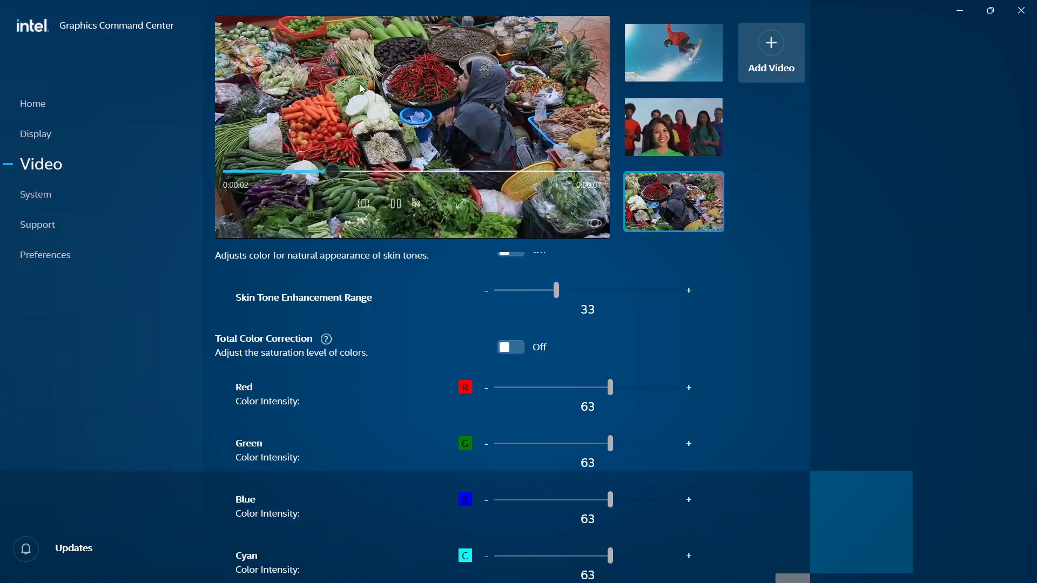
{"action": "left_click", "coordinate": [35, 195]}
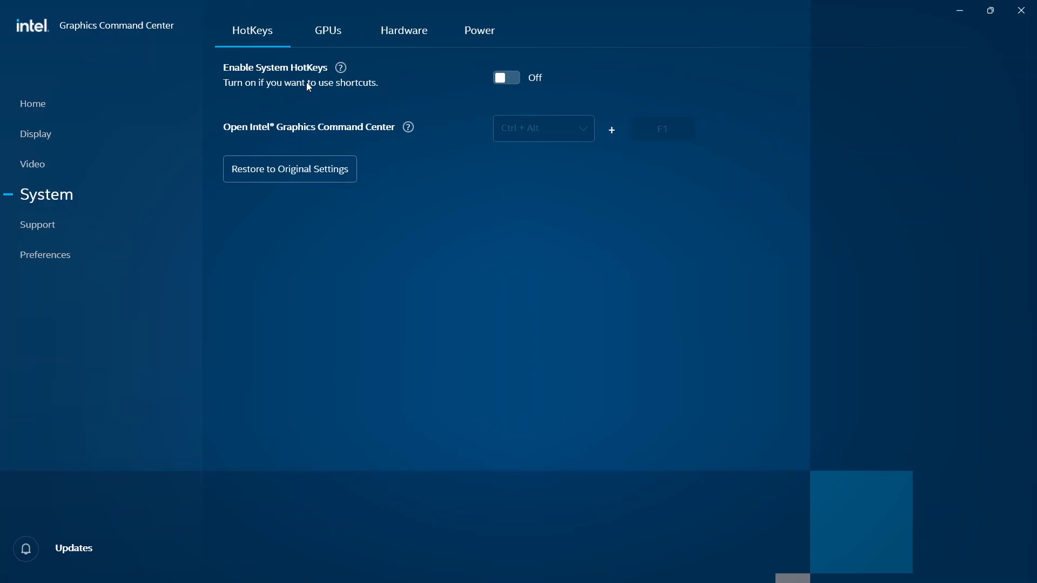
{"action": "mouse_move", "coordinate": [326, 48]}
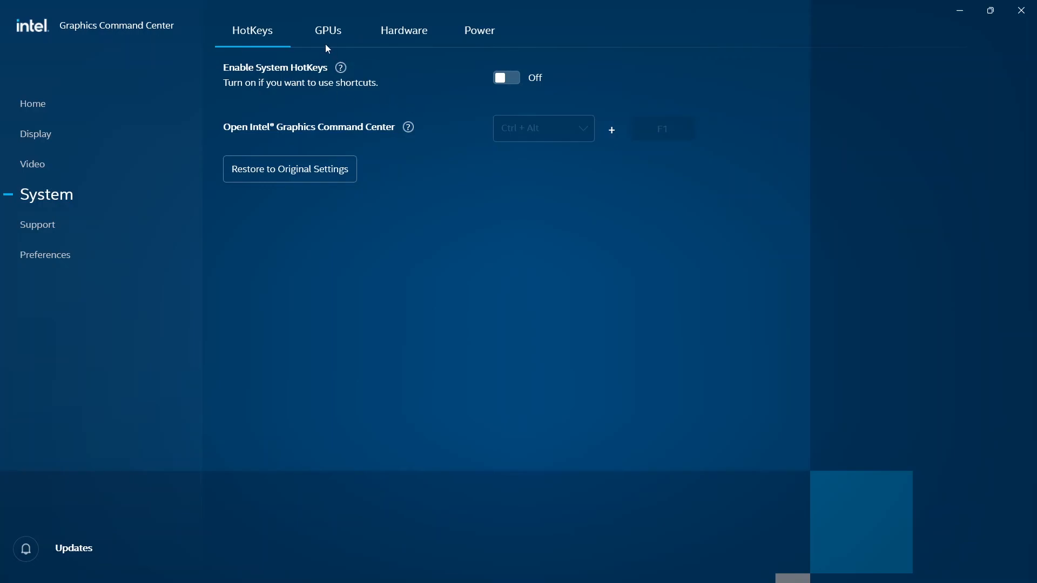
- Review the GPUs and Hardware tabs, ending on the Power tab
{"action": "left_click", "coordinate": [327, 31]}
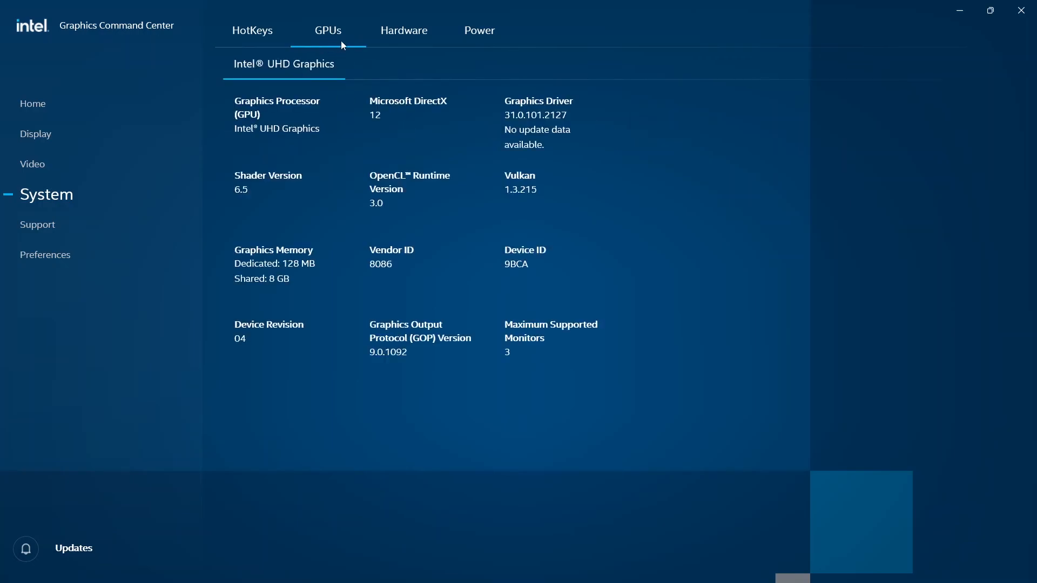
{"action": "left_click", "coordinate": [403, 30]}
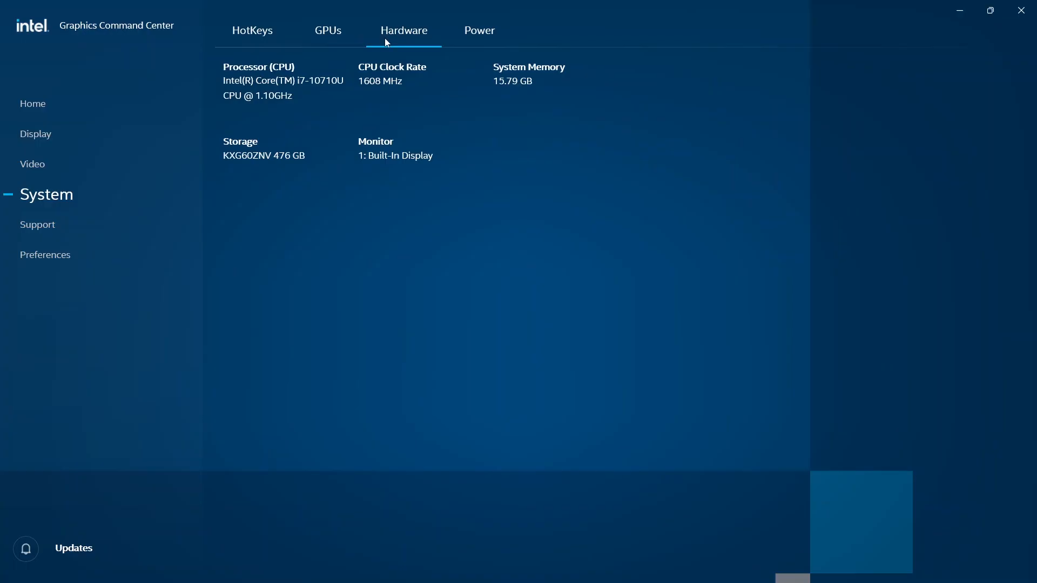
{"action": "left_click", "coordinate": [480, 31]}
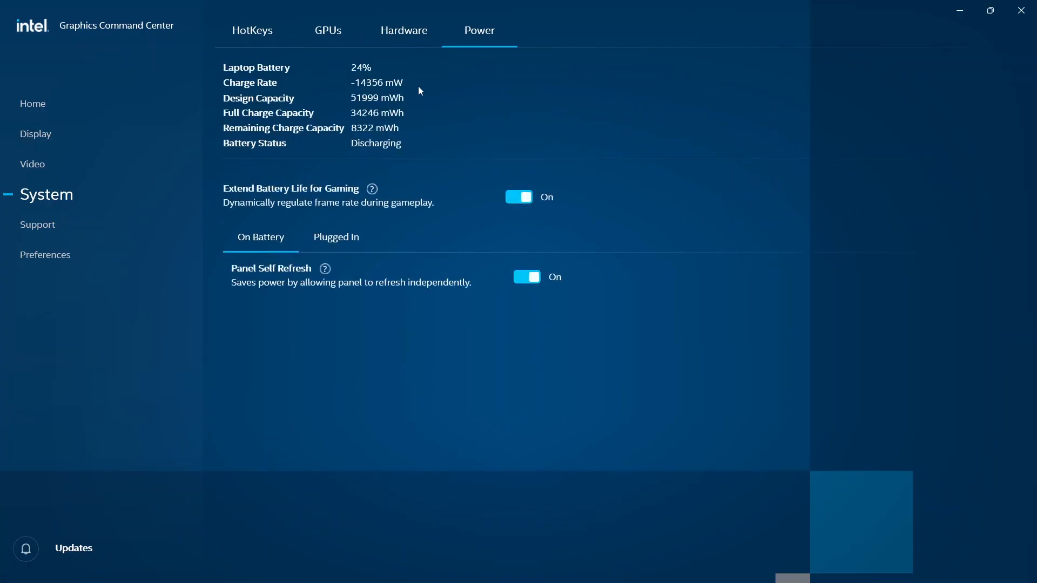
{"action": "mouse_move", "coordinate": [476, 198]}
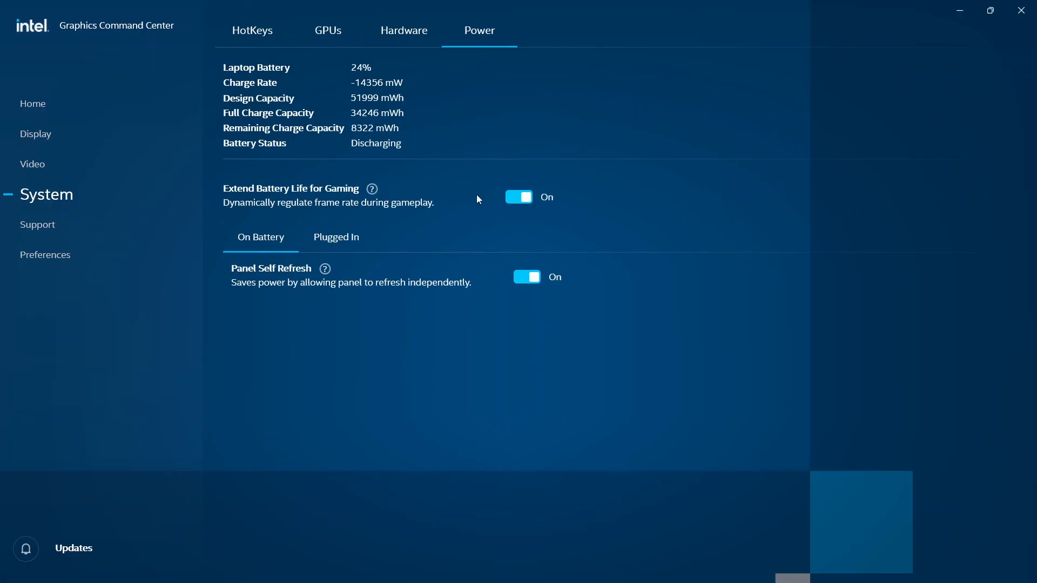
{"action": "mouse_move", "coordinate": [490, 201]}
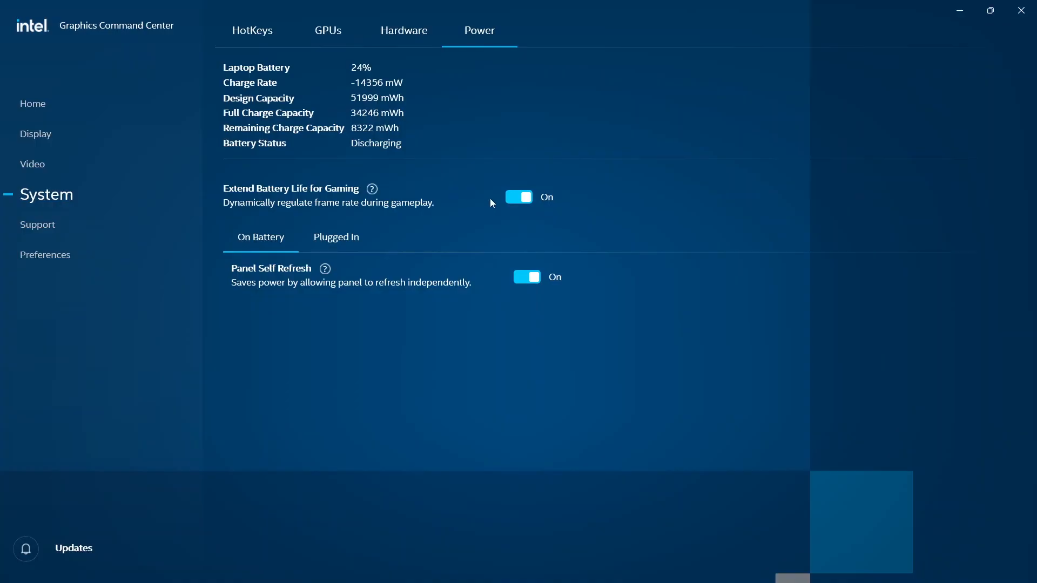
{"action": "mouse_move", "coordinate": [403, 80]}
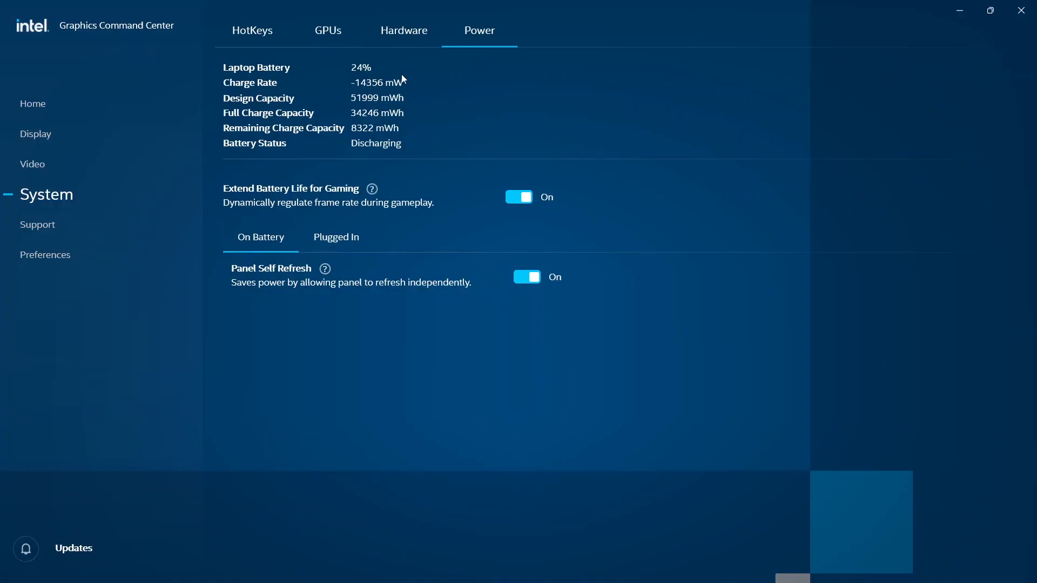
{"action": "mouse_move", "coordinate": [542, 222]}
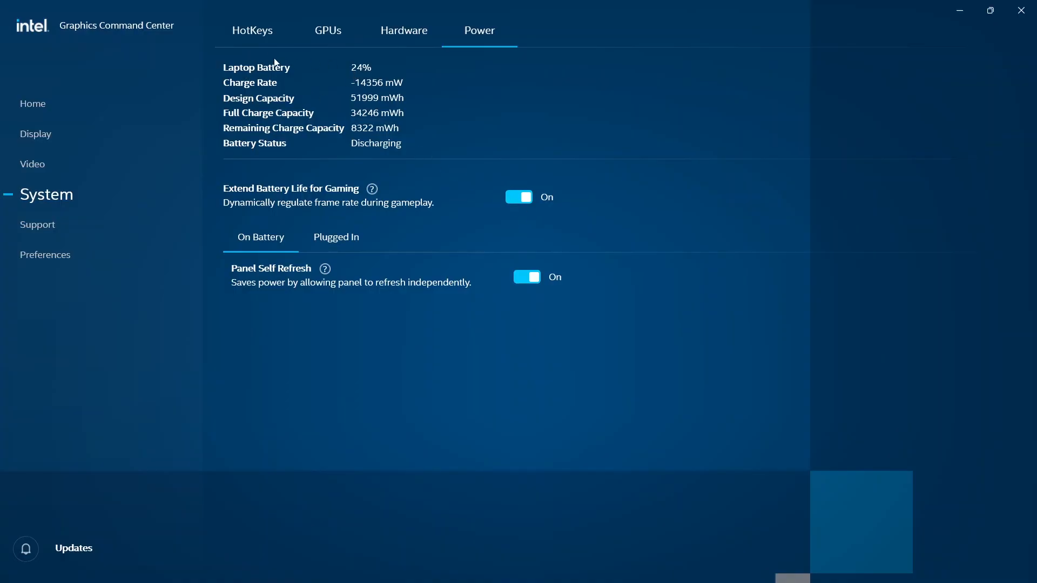
{"action": "mouse_move", "coordinate": [349, 31]}
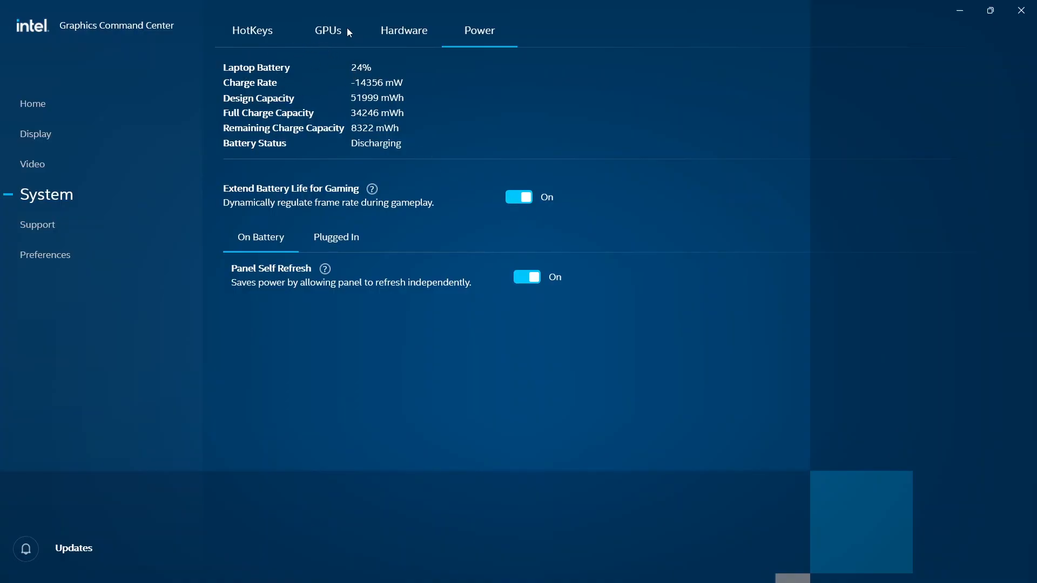
{"action": "mouse_move", "coordinate": [253, 189]}
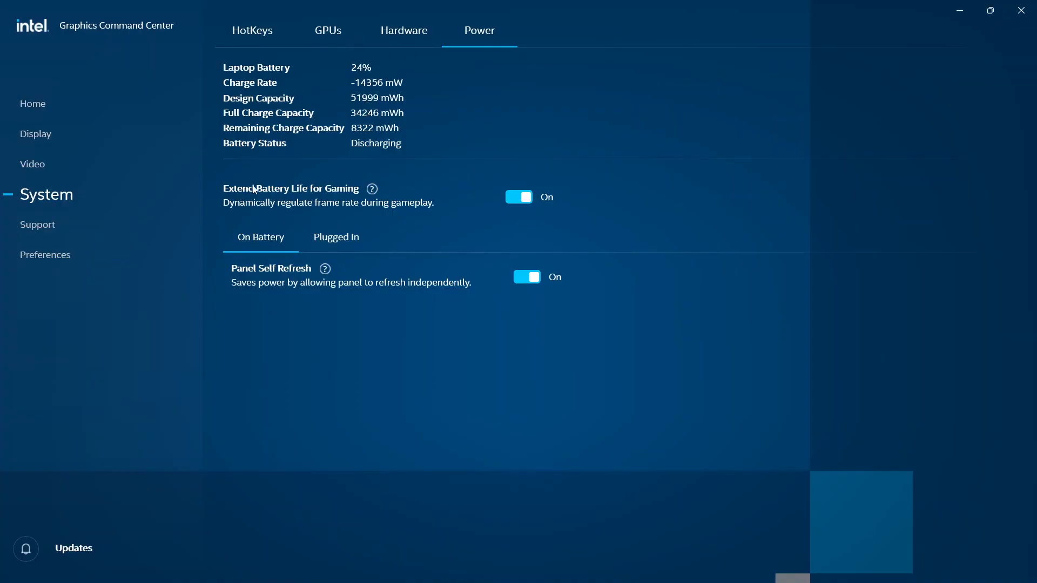
{"action": "mouse_move", "coordinate": [462, 185]}
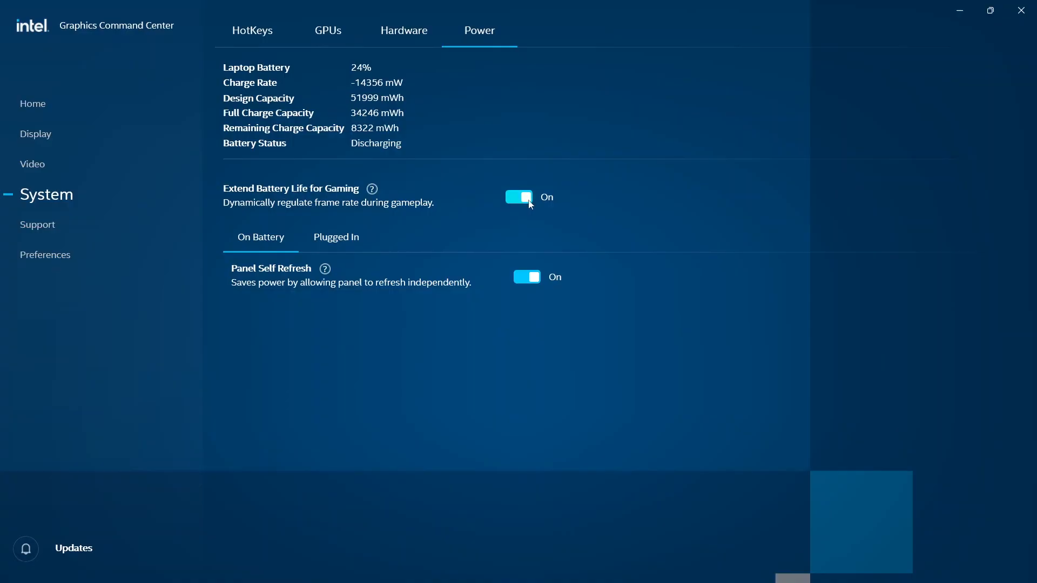
- Switch off Extend Battery Life for Gaming and Panel Self Refresh, ending on the Hardware tab
{"action": "left_click", "coordinate": [519, 197]}
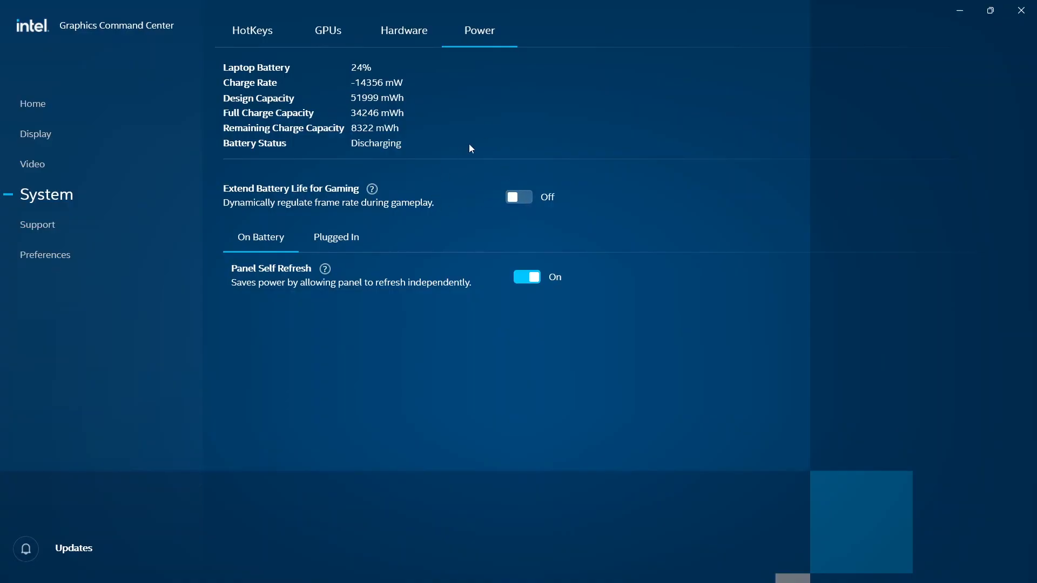
{"action": "mouse_move", "coordinate": [263, 272]}
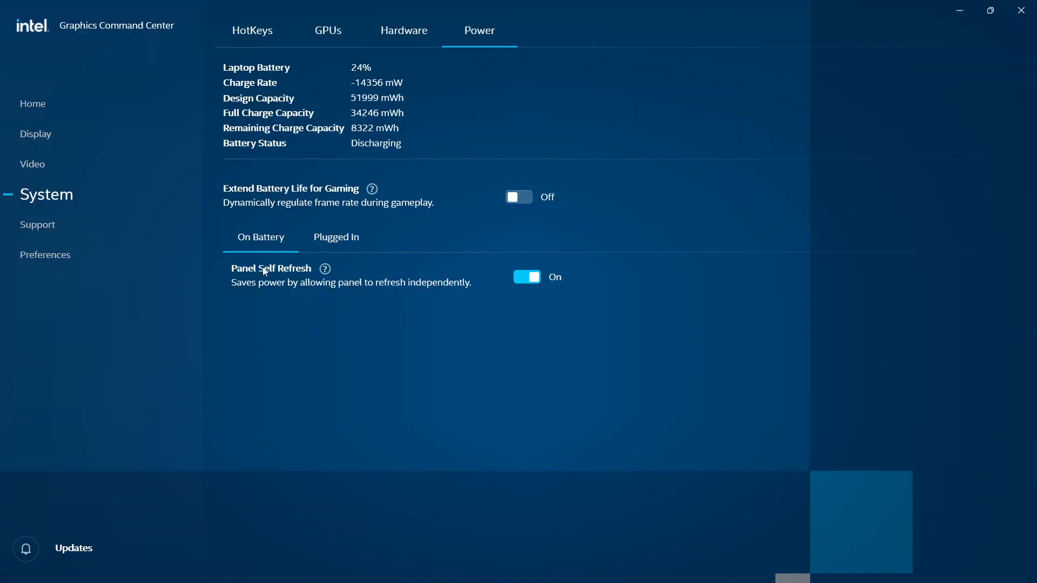
{"action": "left_click", "coordinate": [525, 277]}
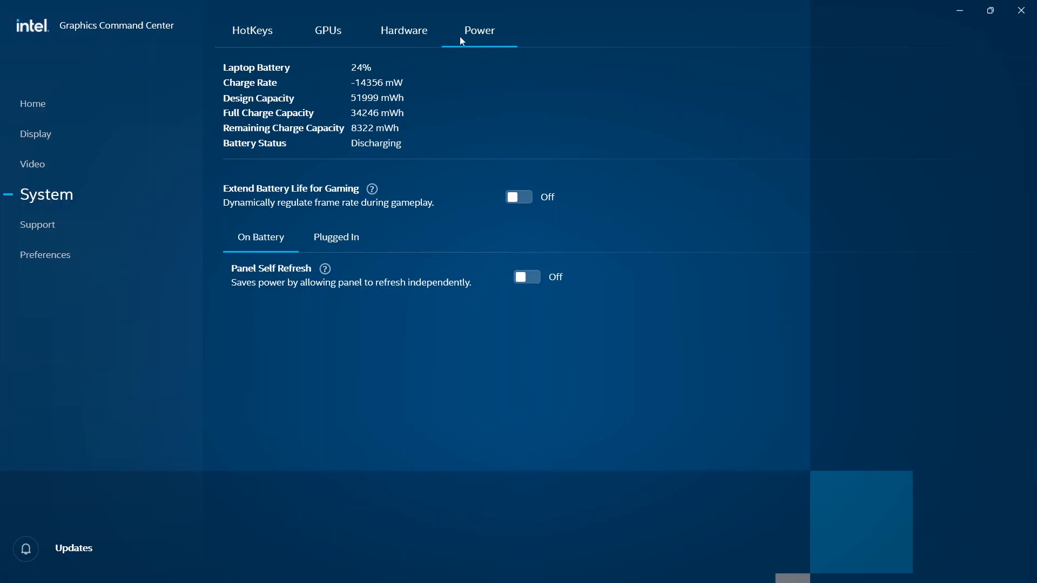
{"action": "left_click", "coordinate": [403, 30]}
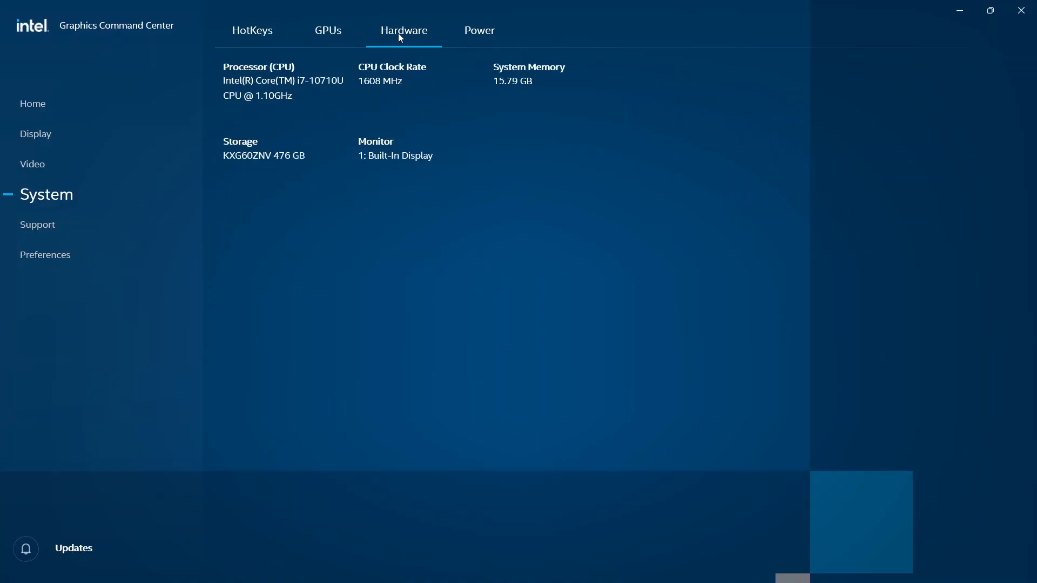
{"action": "left_click", "coordinate": [478, 30]}
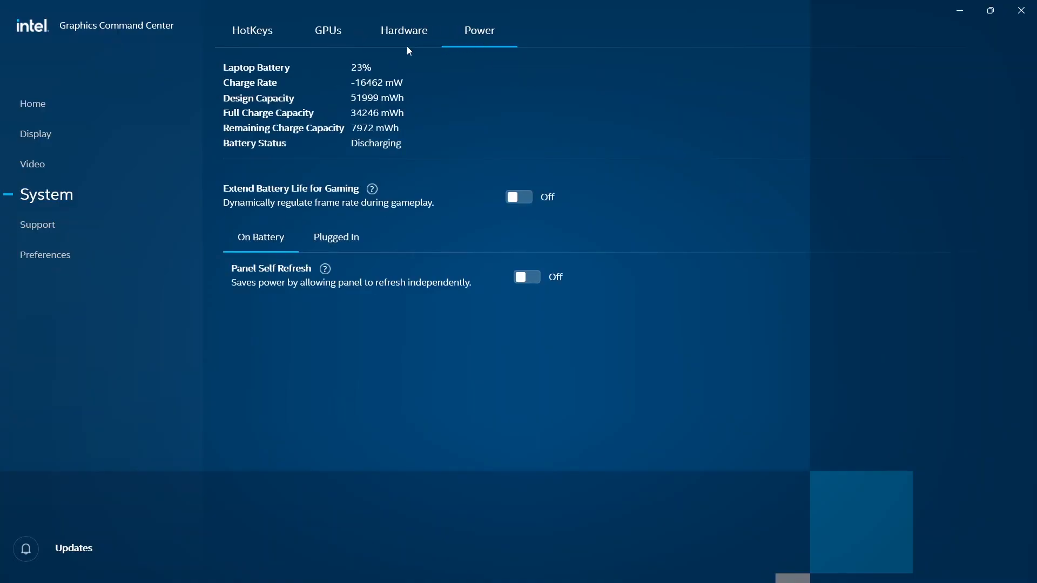
{"action": "left_click", "coordinate": [404, 30]}
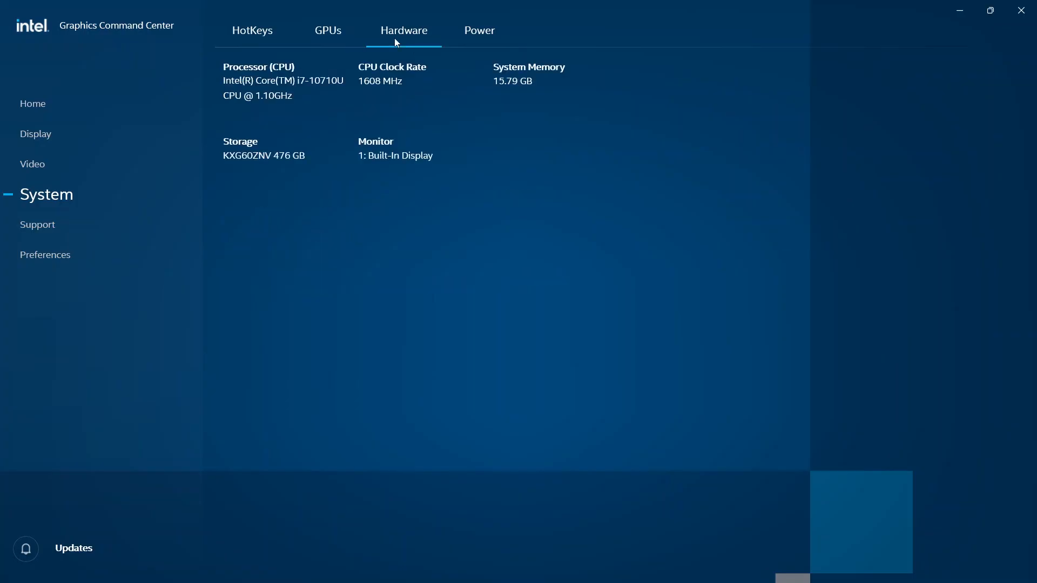
{"action": "mouse_move", "coordinate": [368, 39]}
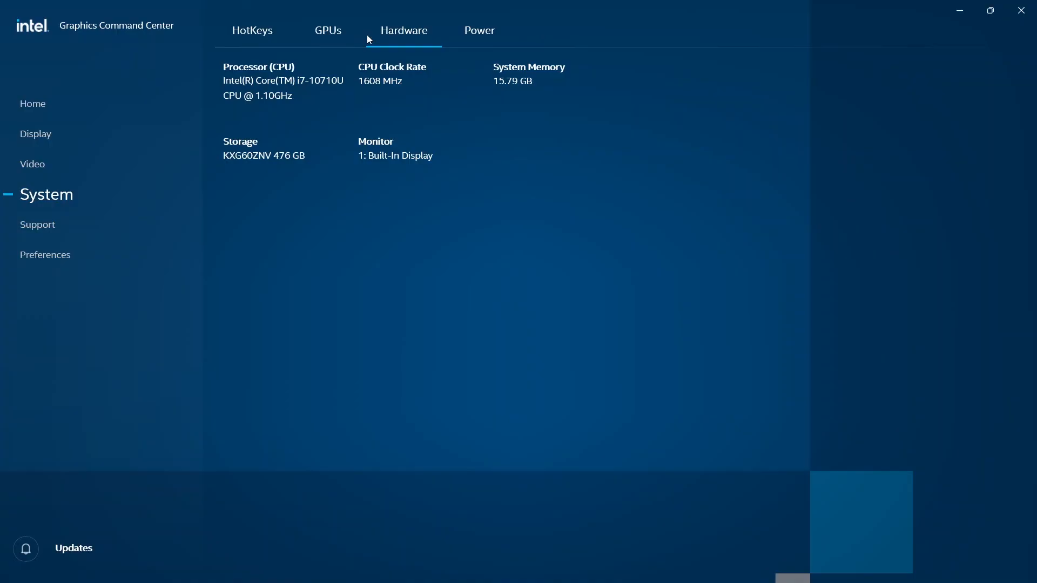
- Visit Support and Download Graphics Driver, then go to the Preferences page
{"action": "left_click", "coordinate": [50, 225]}
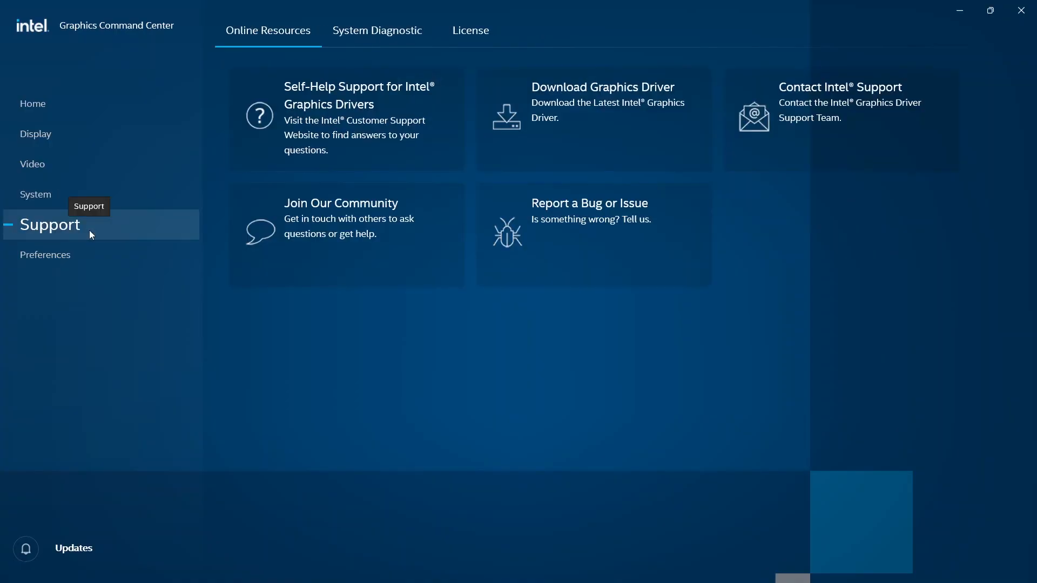
{"action": "mouse_move", "coordinate": [566, 104]}
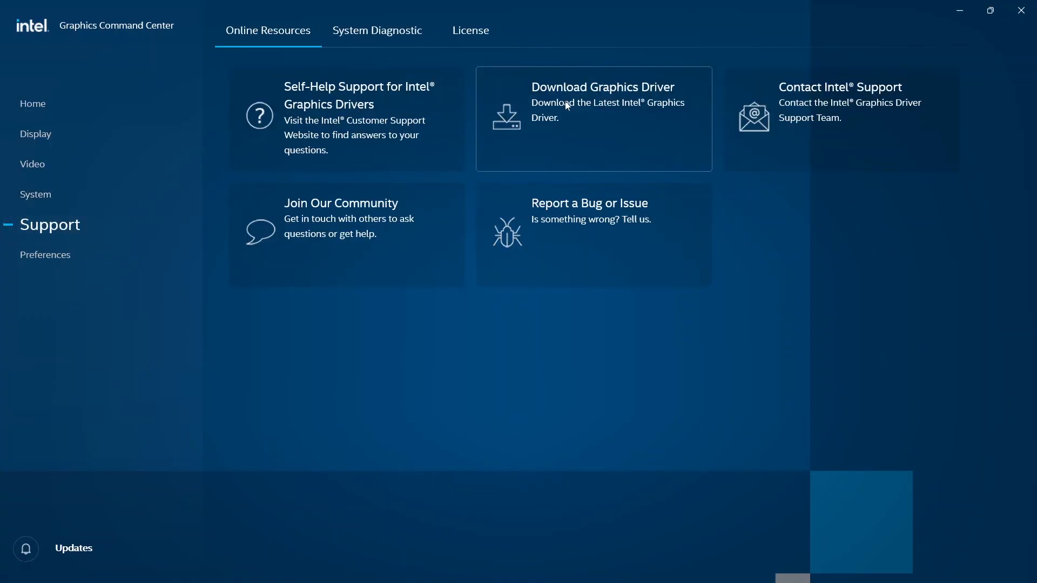
{"action": "left_click", "coordinate": [592, 117]}
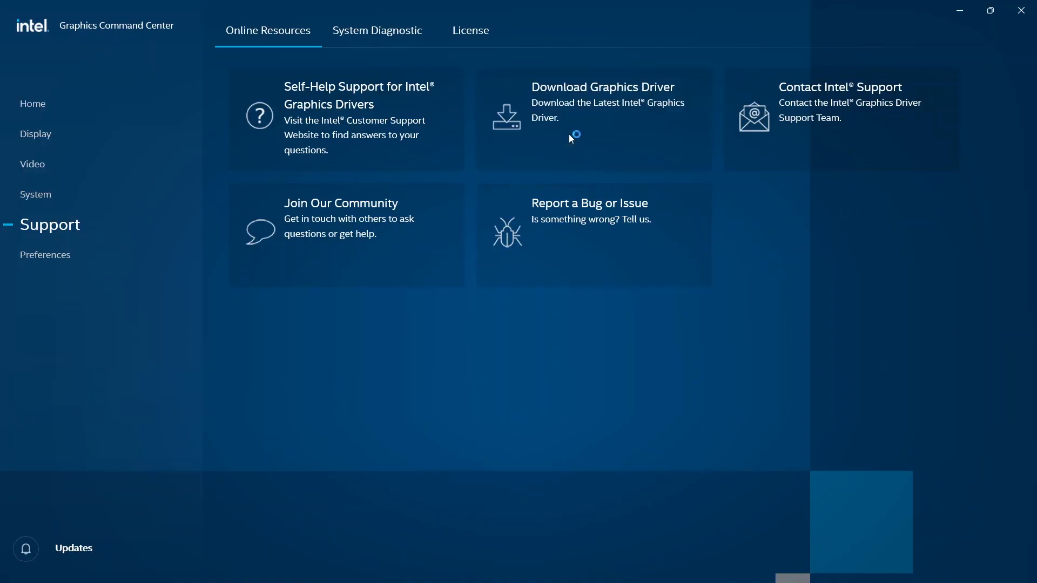
{"action": "mouse_move", "coordinate": [617, 233]}
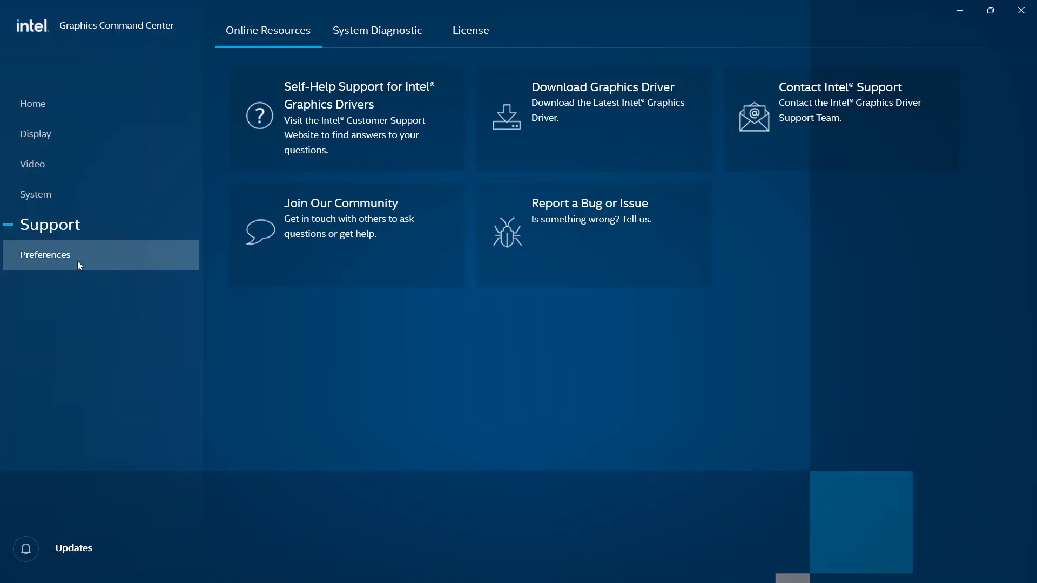
{"action": "left_click", "coordinate": [45, 254]}
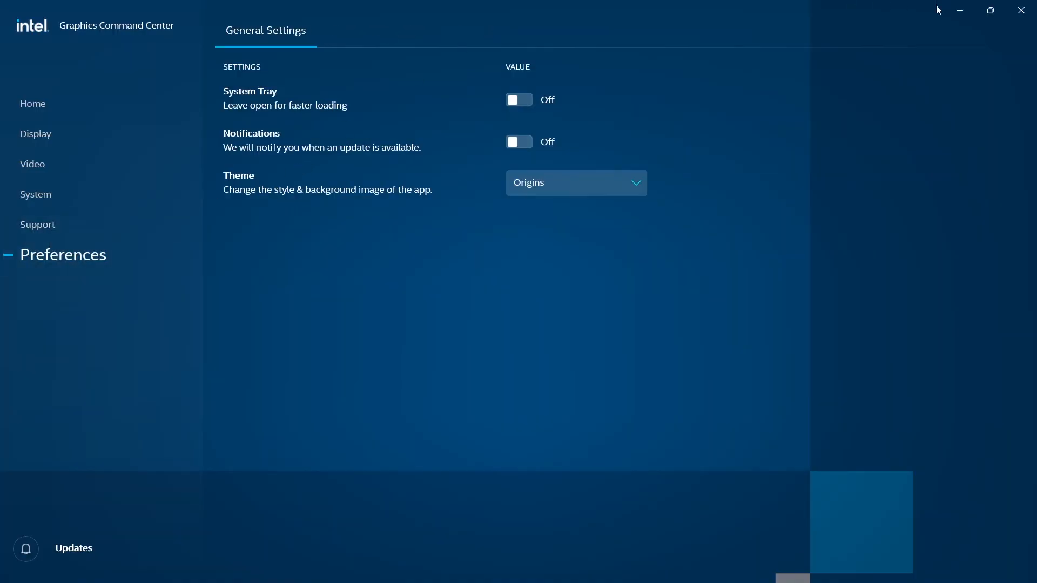